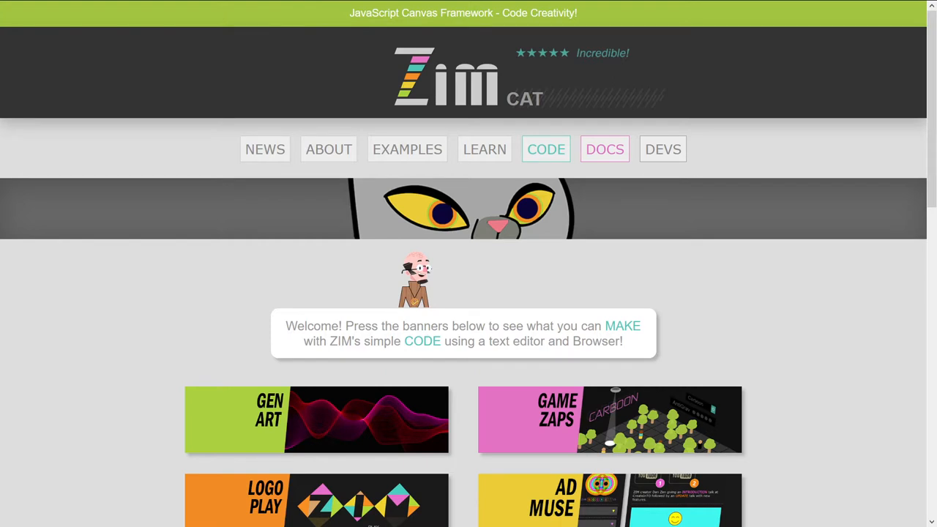
# Scroll to the home page carousel and flip forward, back, then forward to ZIM Dev.
pyautogui.scroll(3)
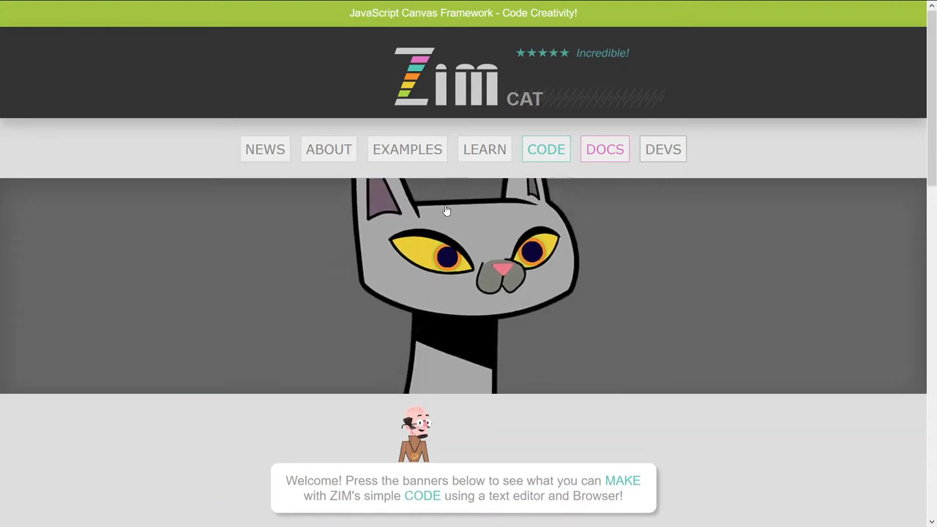
pyautogui.scroll(-3)
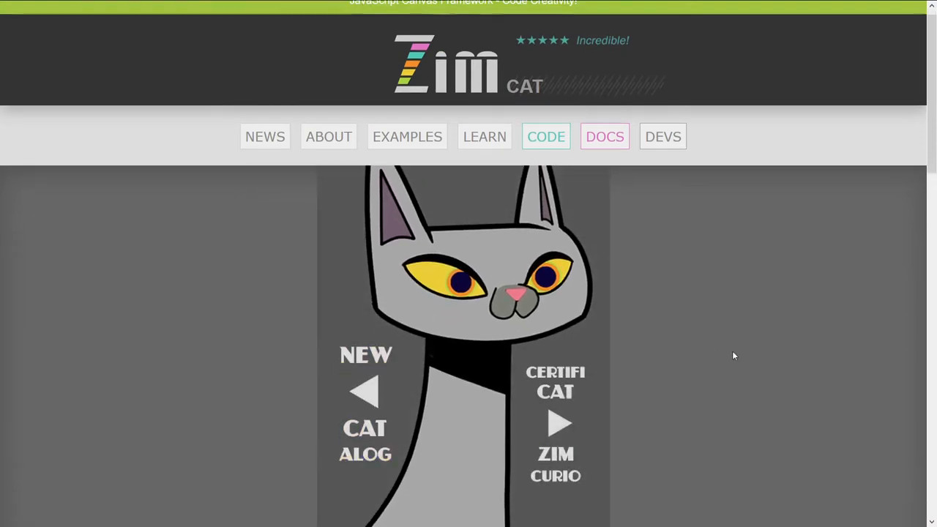
pyautogui.scroll(-3)
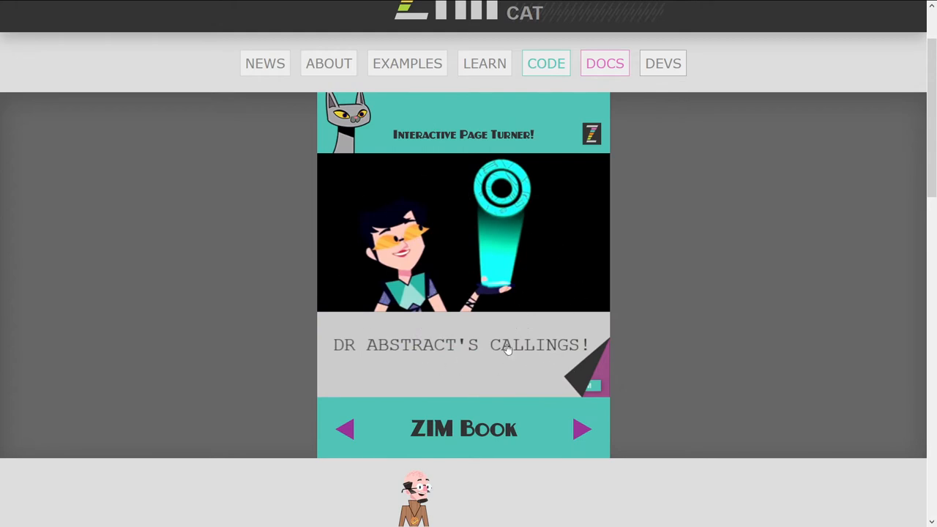
pyautogui.moveTo(545, 223)
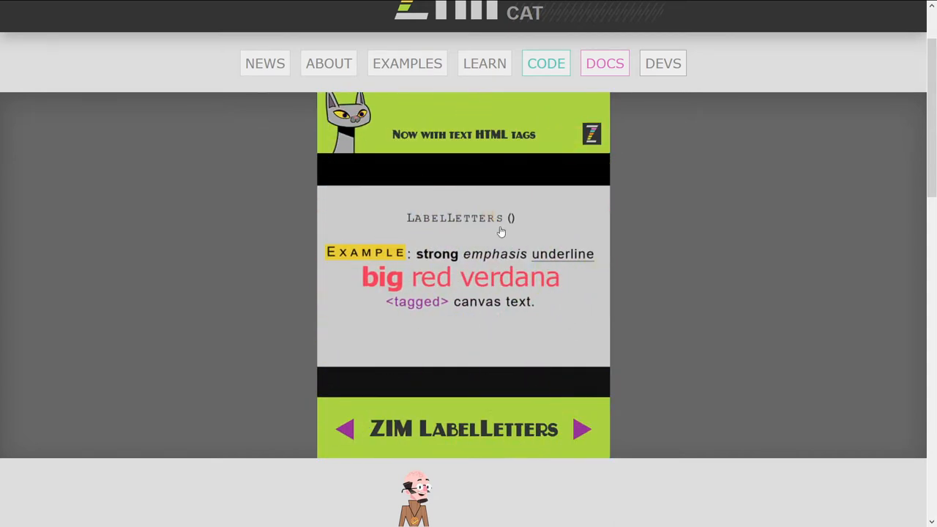
pyautogui.moveTo(514, 284)
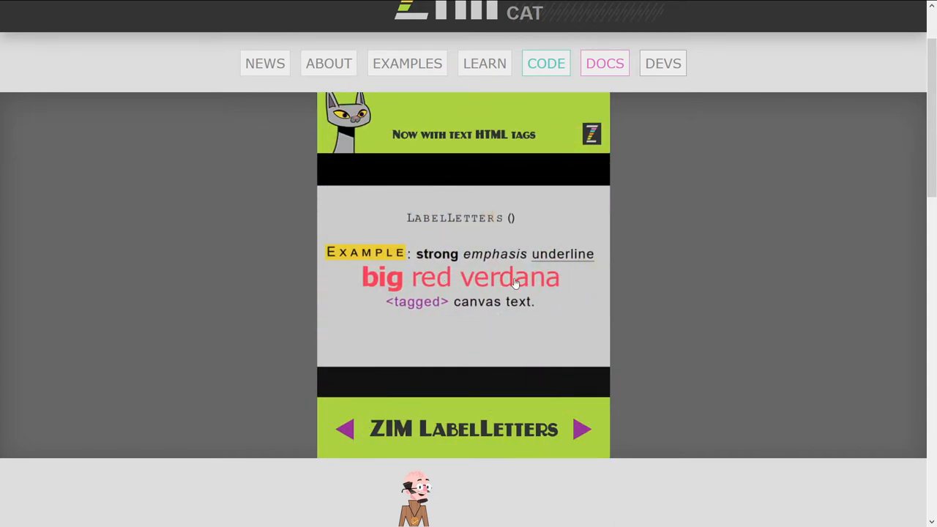
pyautogui.moveTo(497, 314)
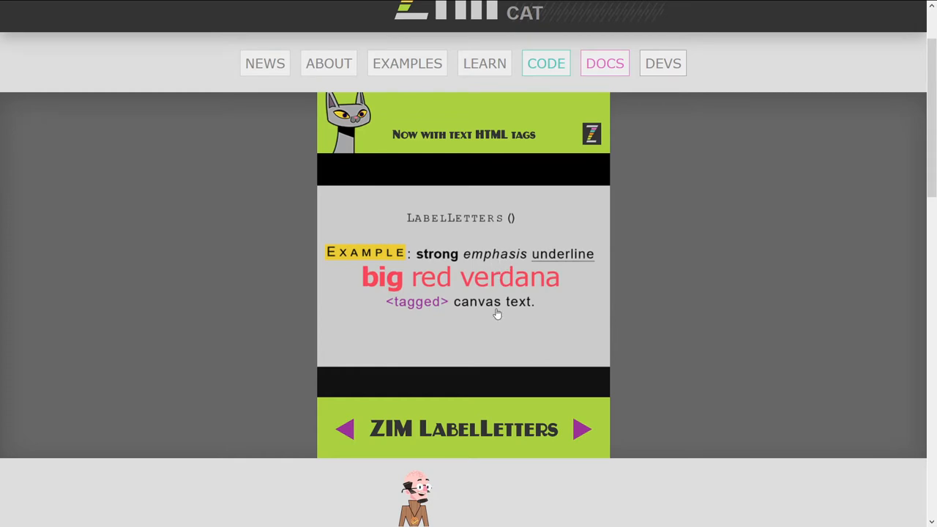
pyautogui.moveTo(388, 382)
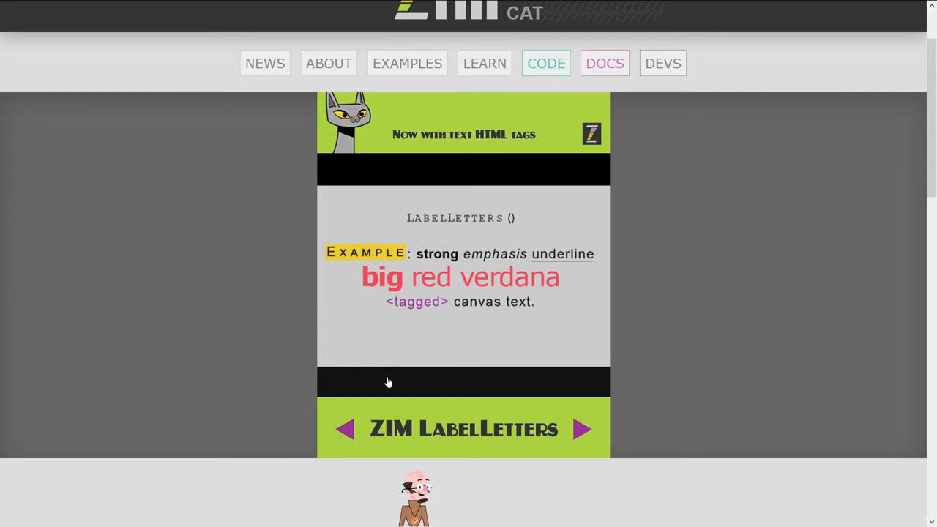
pyautogui.click(582, 429)
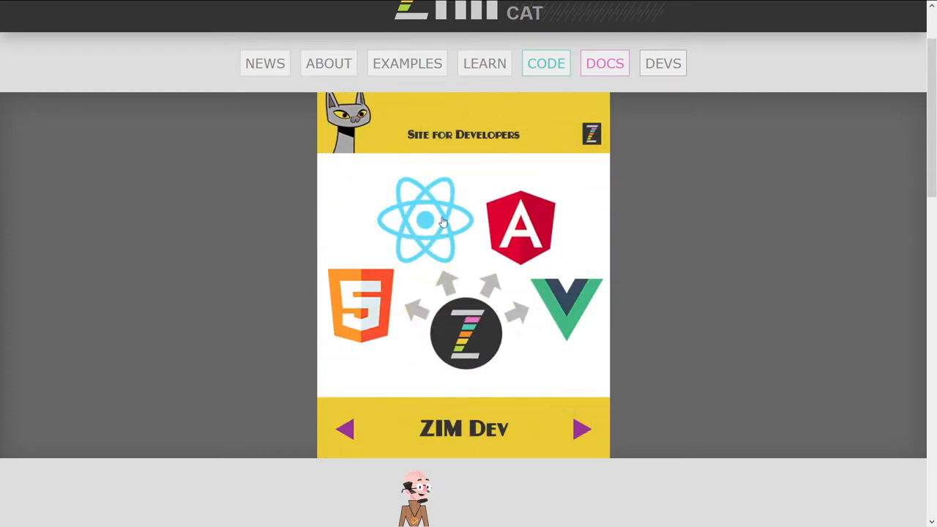
pyautogui.moveTo(549, 273)
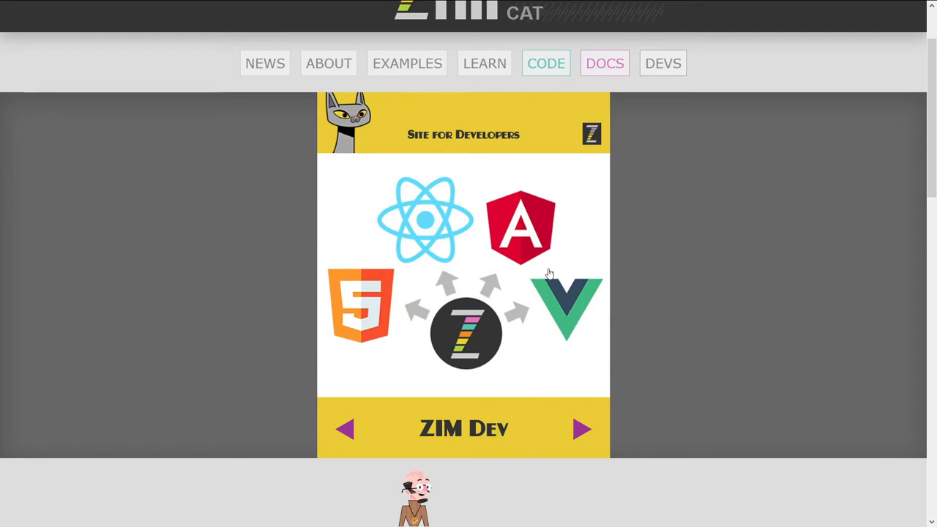
pyautogui.moveTo(345, 429)
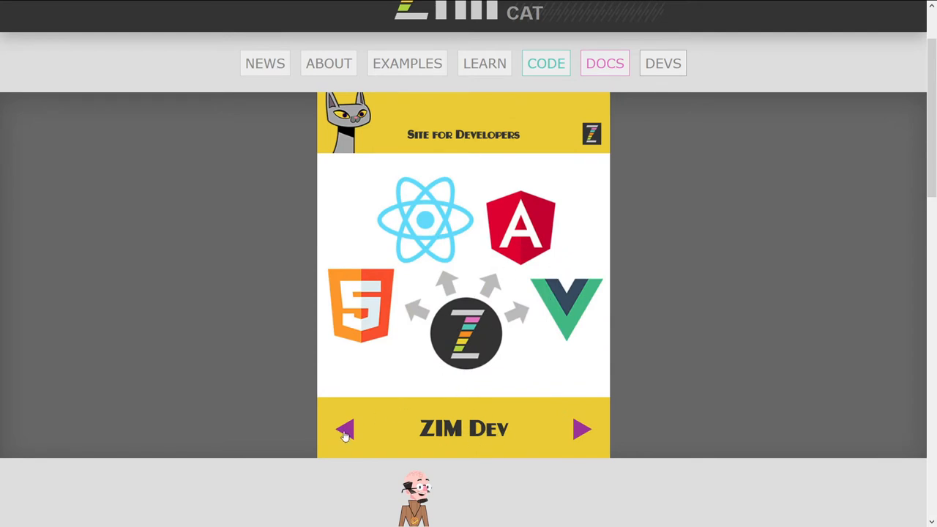
pyautogui.click(344, 429)
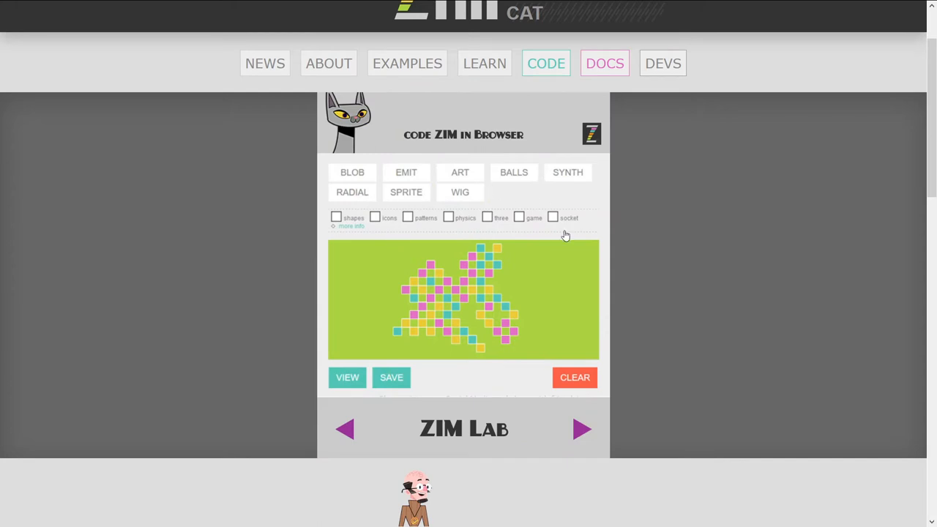
pyautogui.moveTo(456, 276)
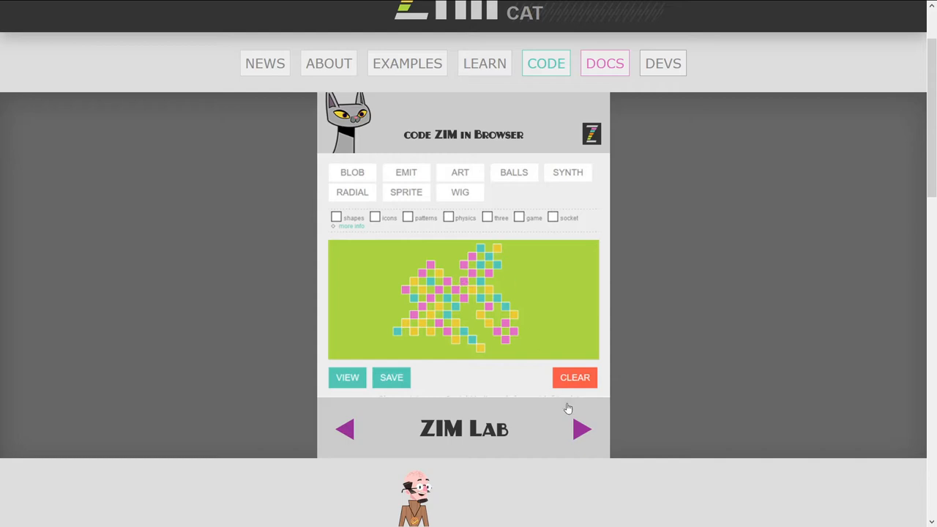
pyautogui.click(582, 428)
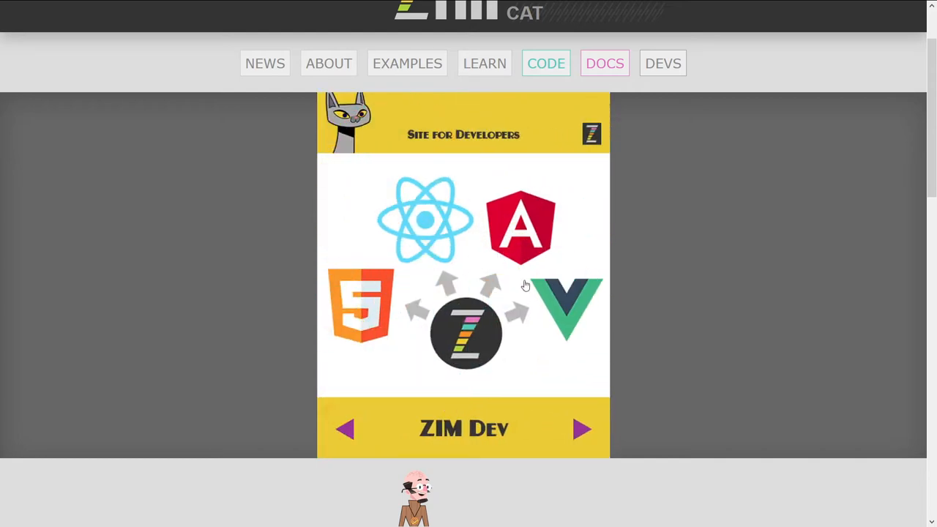
pyautogui.moveTo(591, 360)
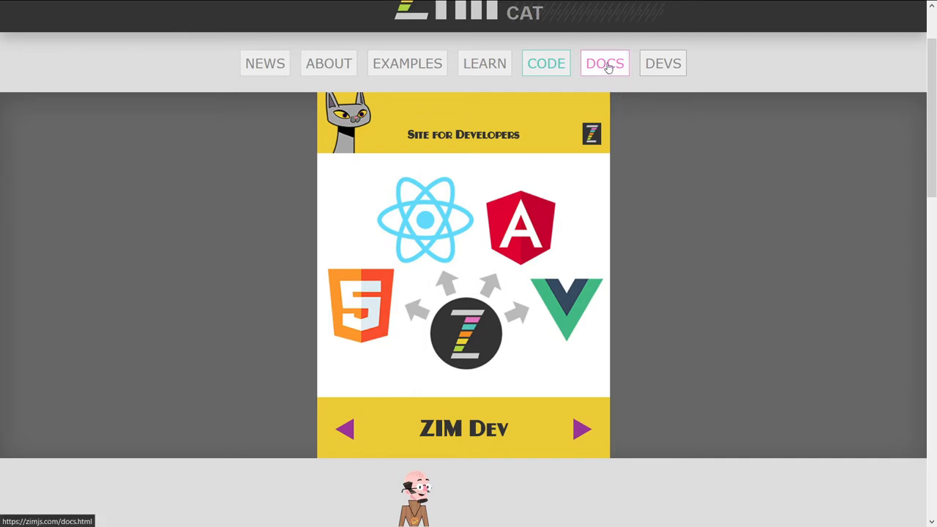
# Open the ZIM Updates page from DOCS, scroll to Cat 02, and select CHOP.
pyautogui.click(605, 63)
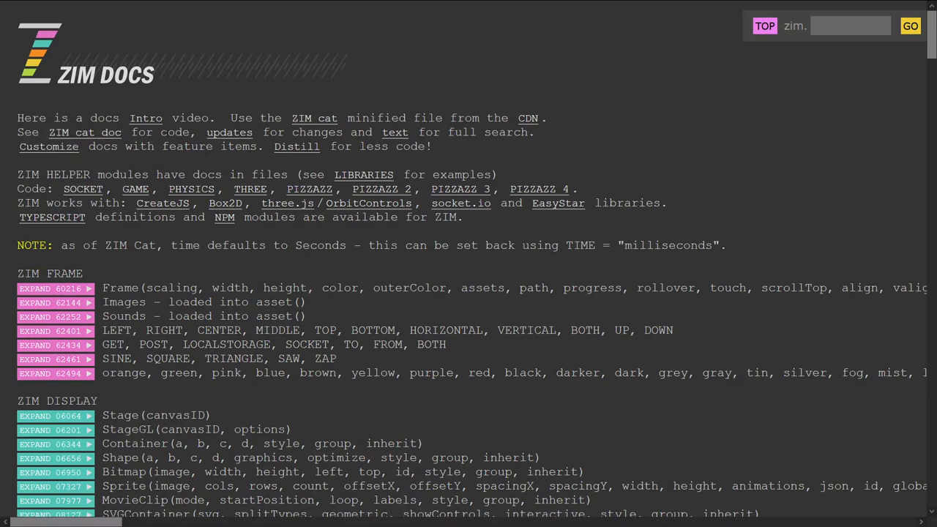
pyautogui.click(229, 132)
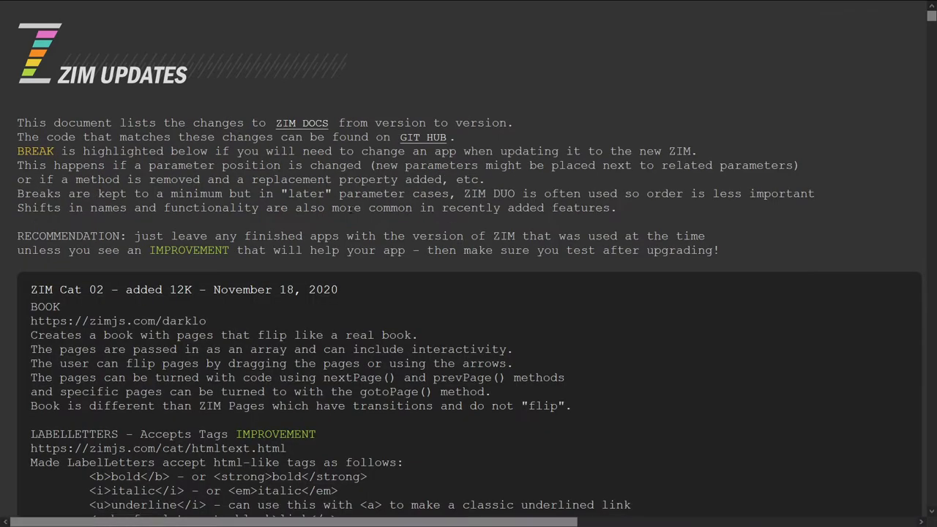
pyautogui.scroll(-3)
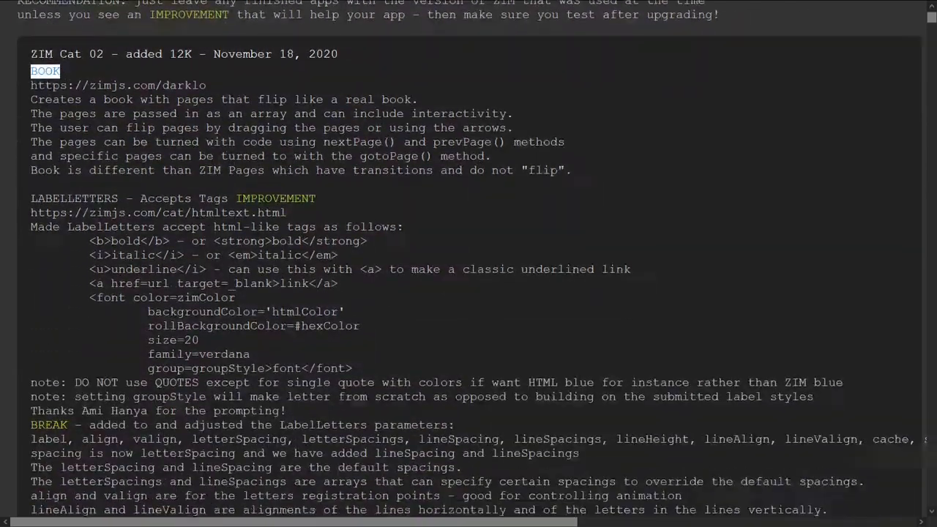
pyautogui.scroll(-3)
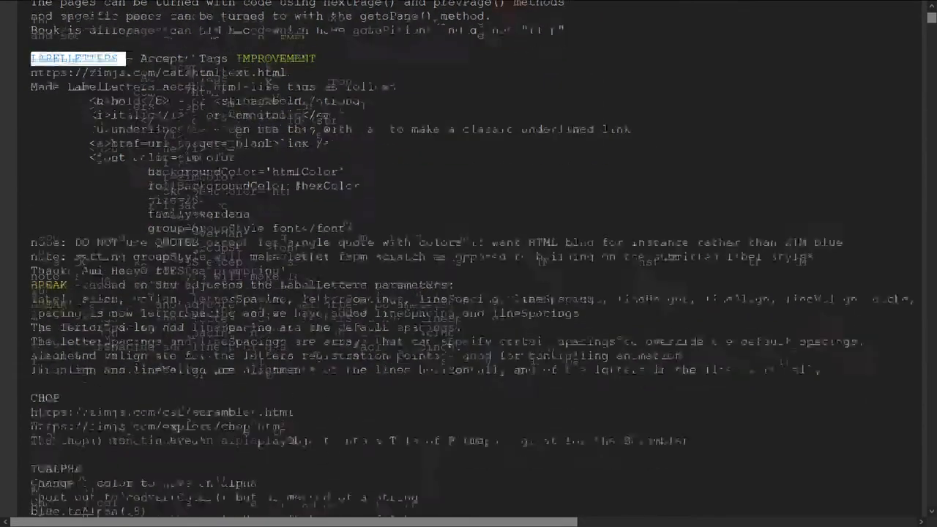
pyautogui.scroll(-3)
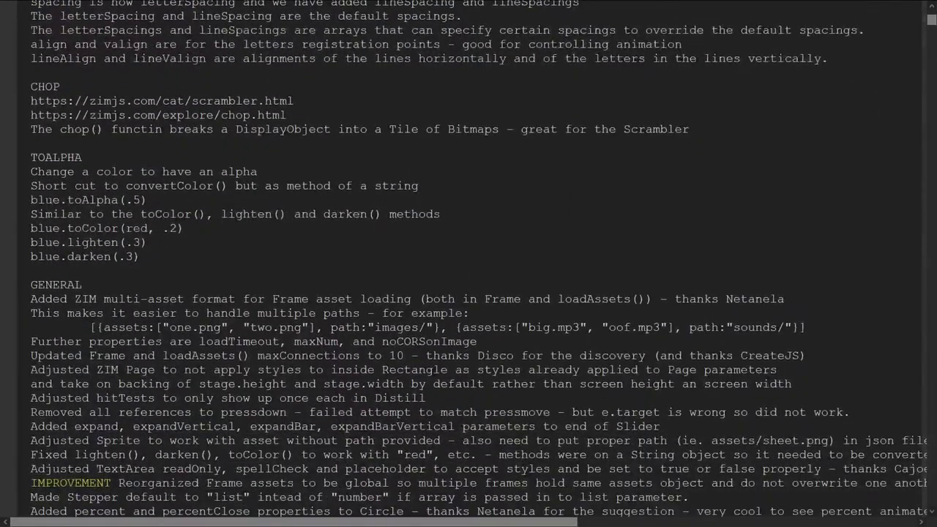
pyautogui.doubleClick(44, 86)
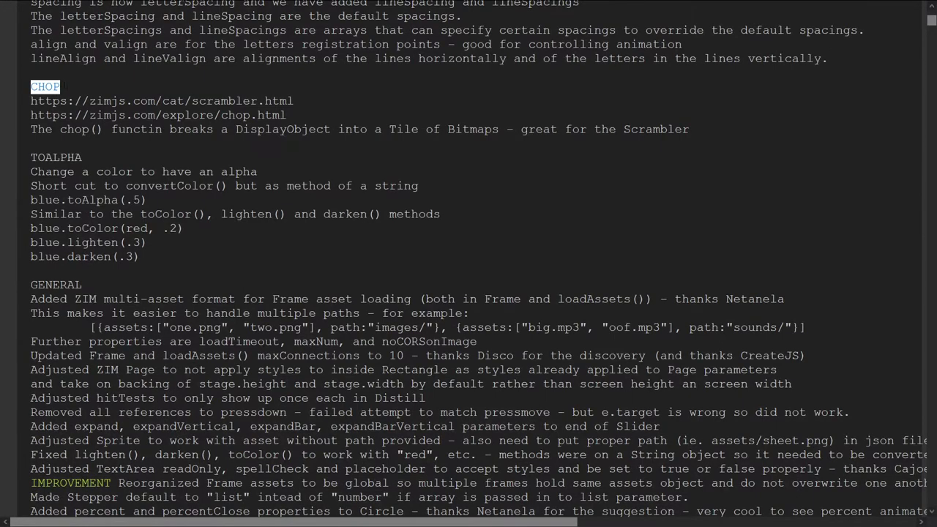
pyautogui.moveTo(140, 147)
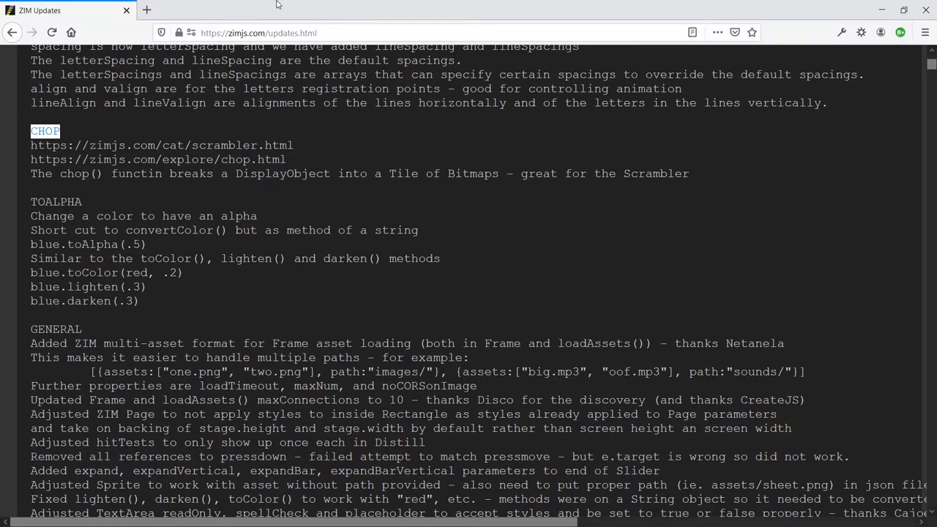
# Switch to Atom and scroll chop.html down to the chop(new Circle(250,red),20,20) block.
pyautogui.click(903, 11)
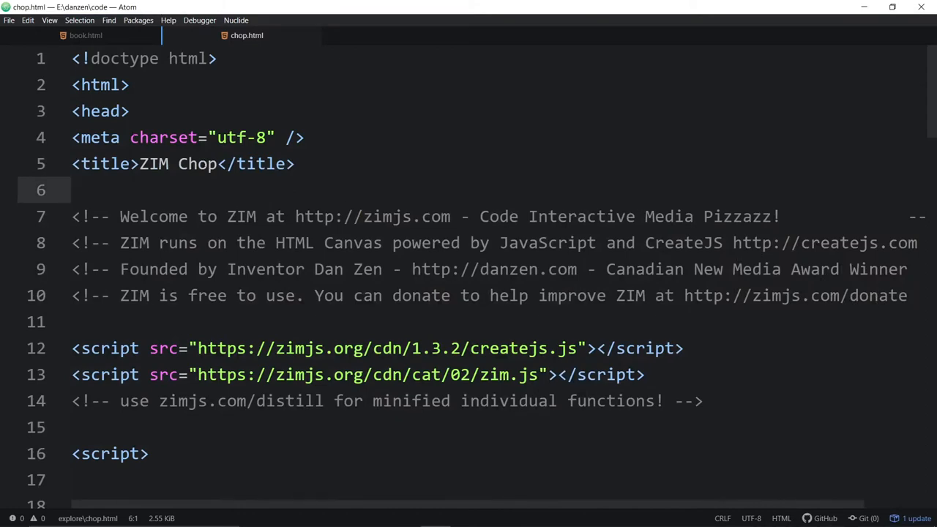
pyautogui.scroll(-3)
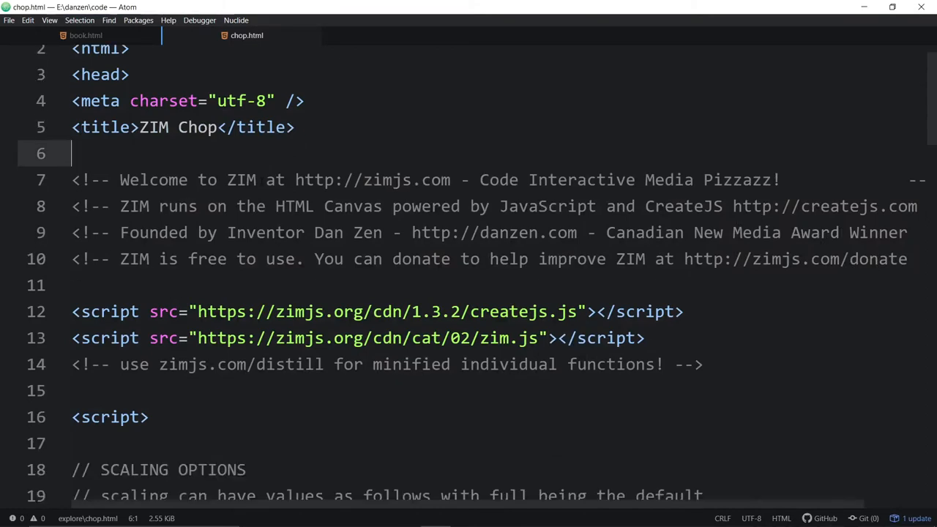
pyautogui.scroll(-3)
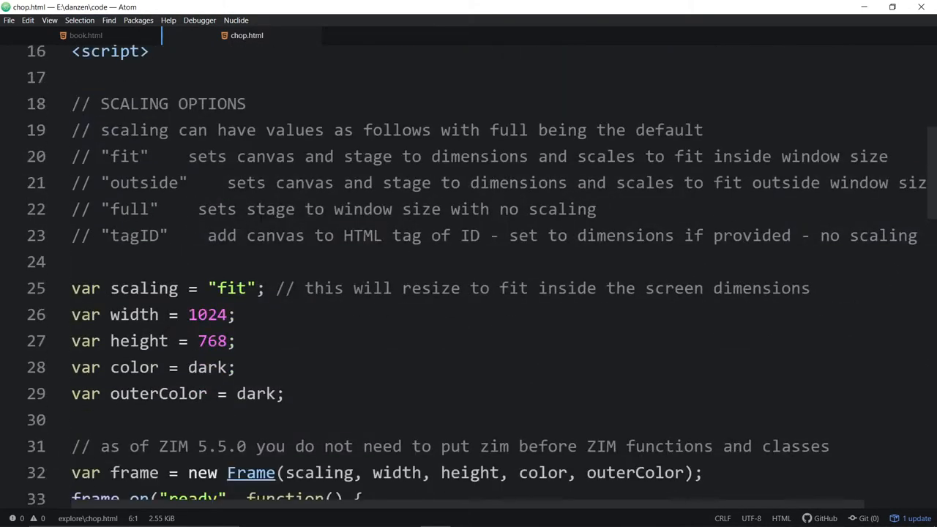
pyautogui.scroll(-3)
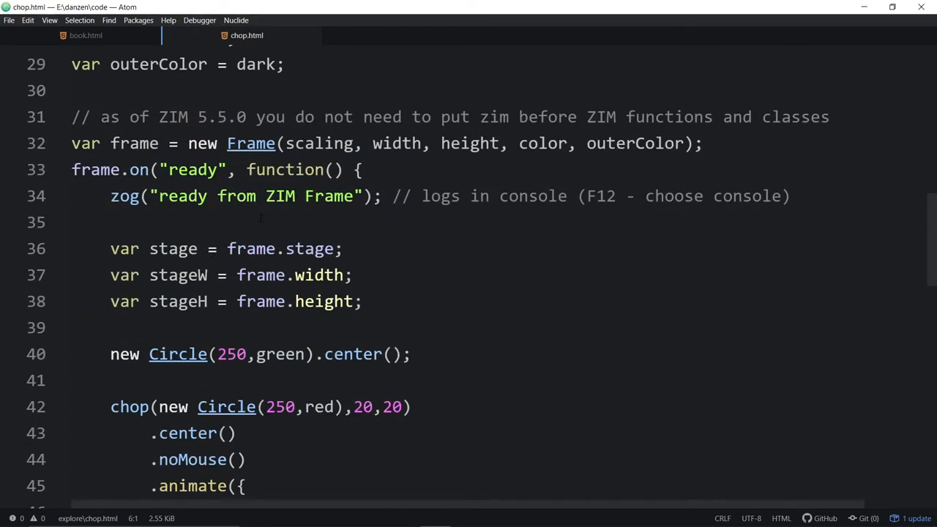
pyautogui.scroll(-3)
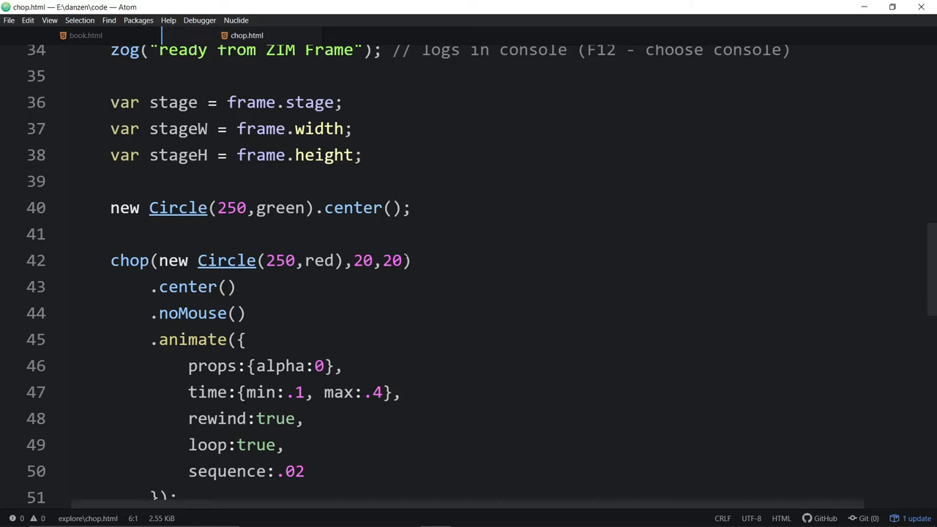
pyautogui.scroll(-3)
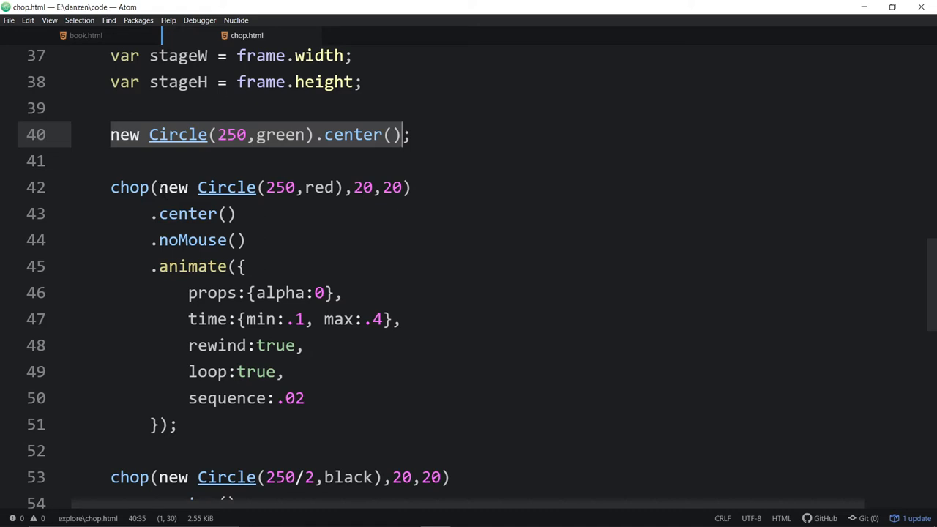
pyautogui.click(319, 187)
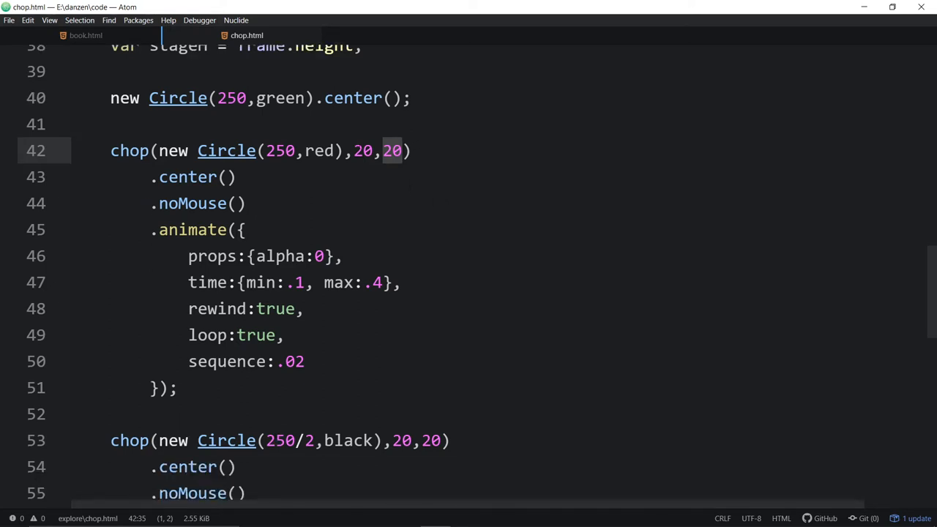
pyautogui.click(393, 151)
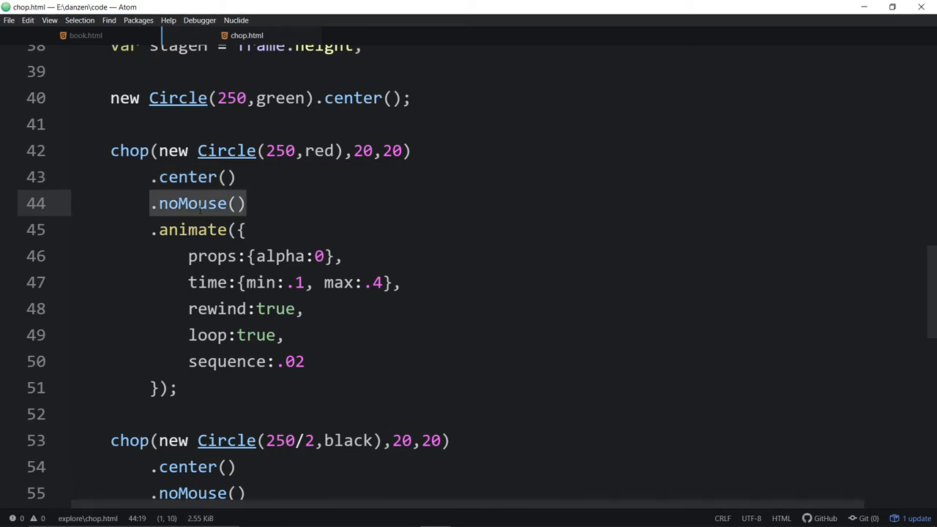
pyautogui.click(209, 204)
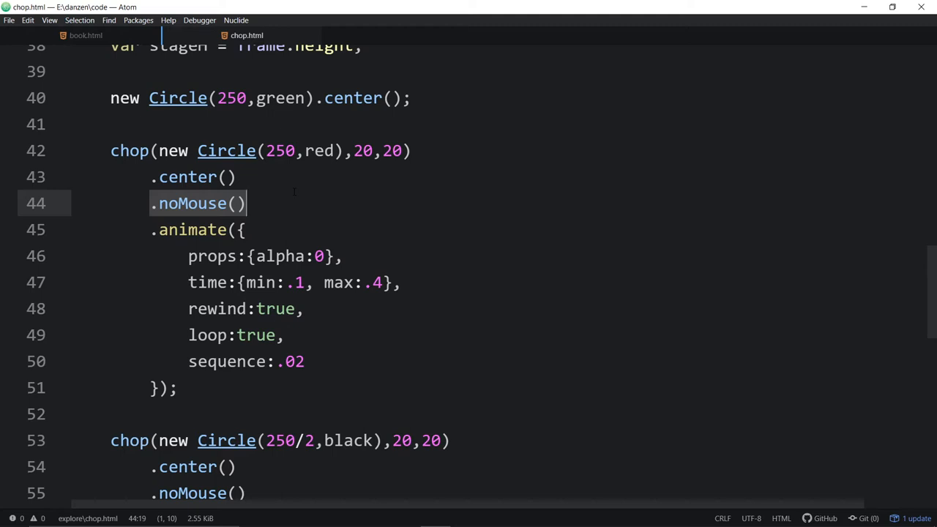
pyautogui.moveTo(278, 229)
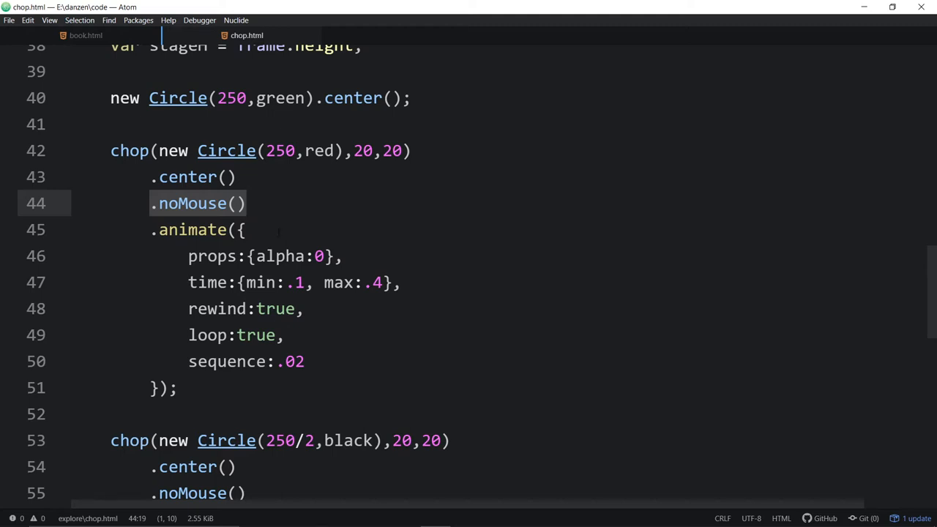
pyautogui.scroll(-3)
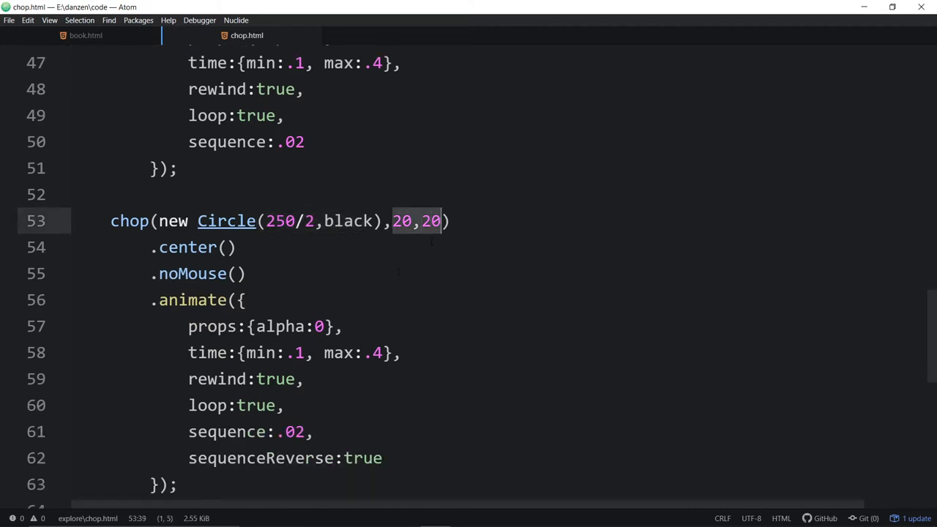
pyautogui.scroll(-3)
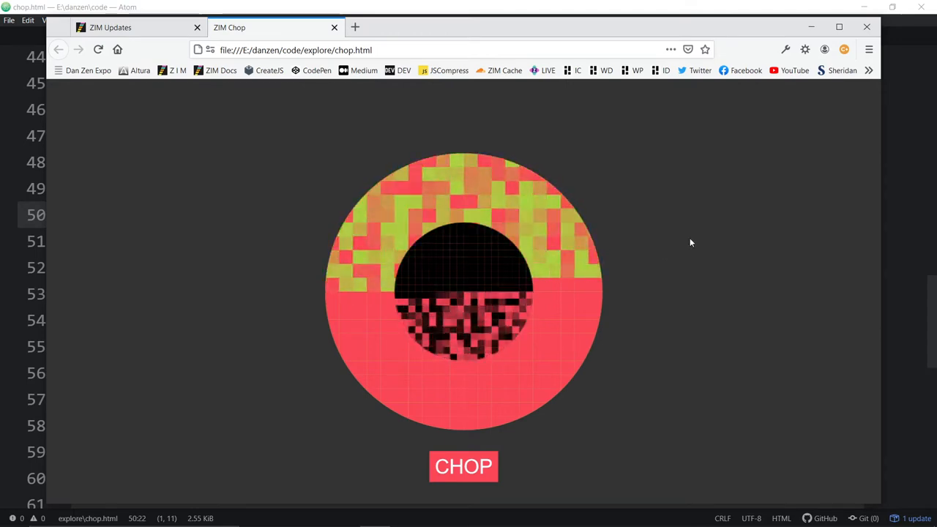
# Click twice on the animating chopped red and black circles in Firefox.
pyautogui.click(462, 466)
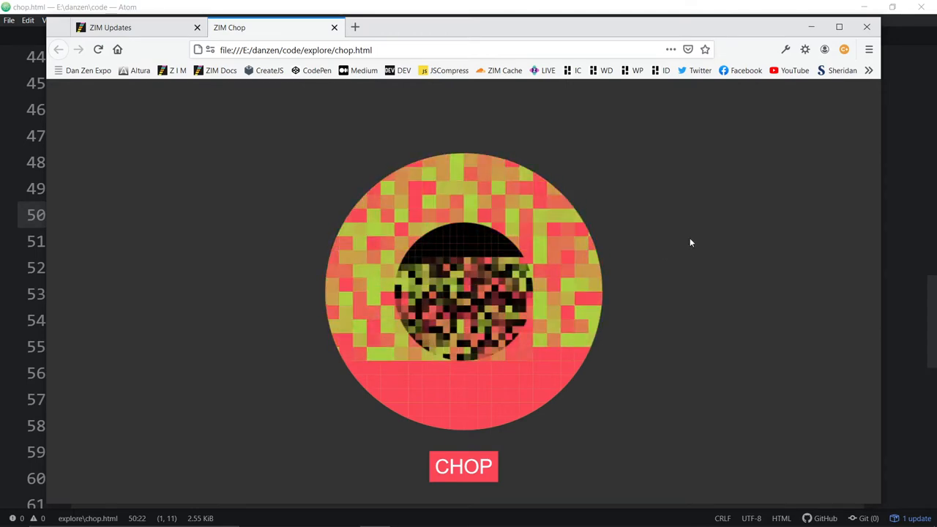
pyautogui.click(463, 466)
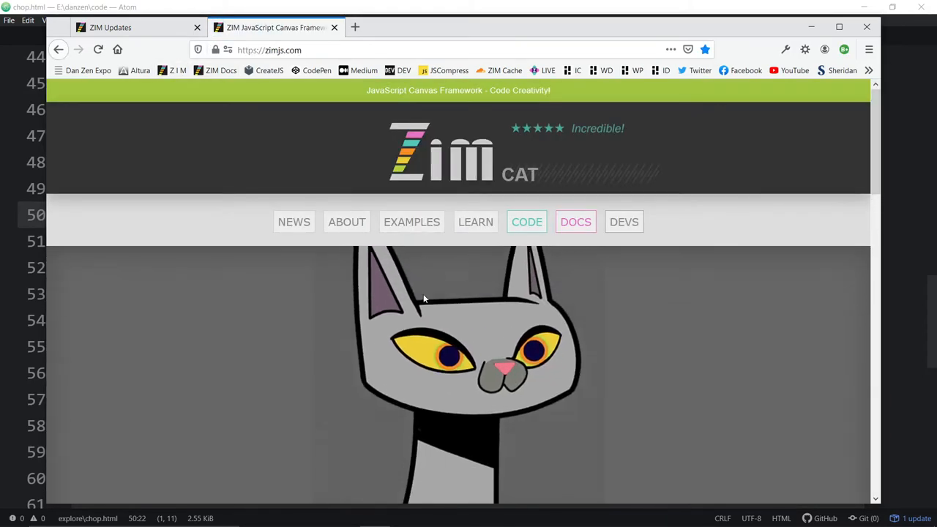
# Scroll to the cat carousel and flip through update slides to ZIM Wire.
pyautogui.scroll(-3)
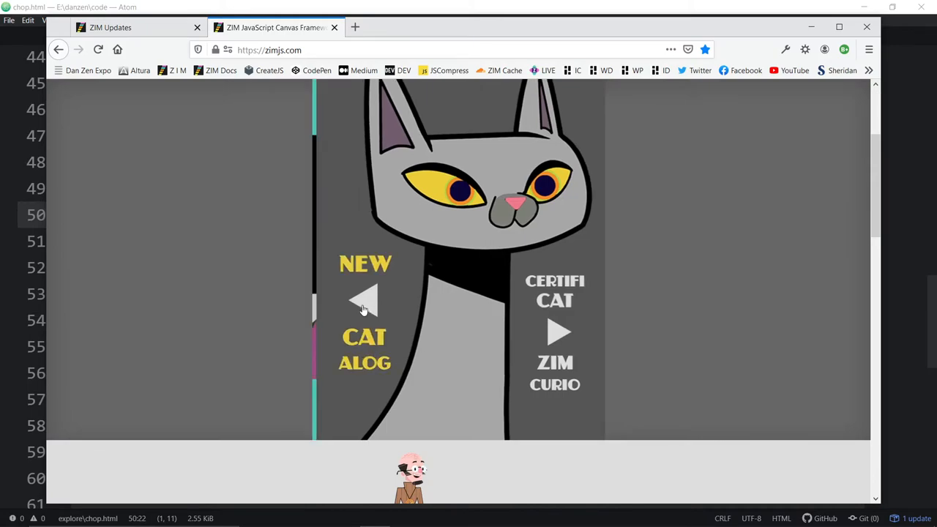
pyautogui.click(365, 300)
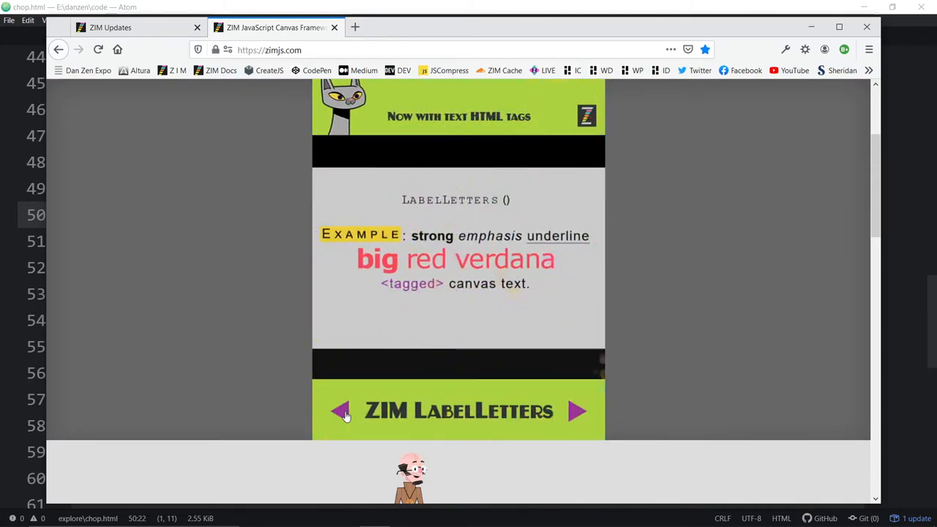
pyautogui.click(341, 410)
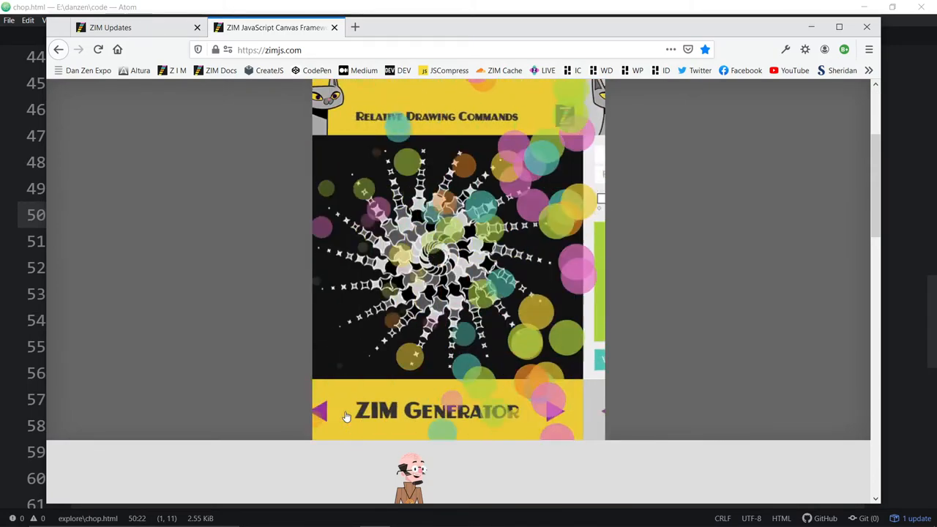
pyautogui.click(555, 410)
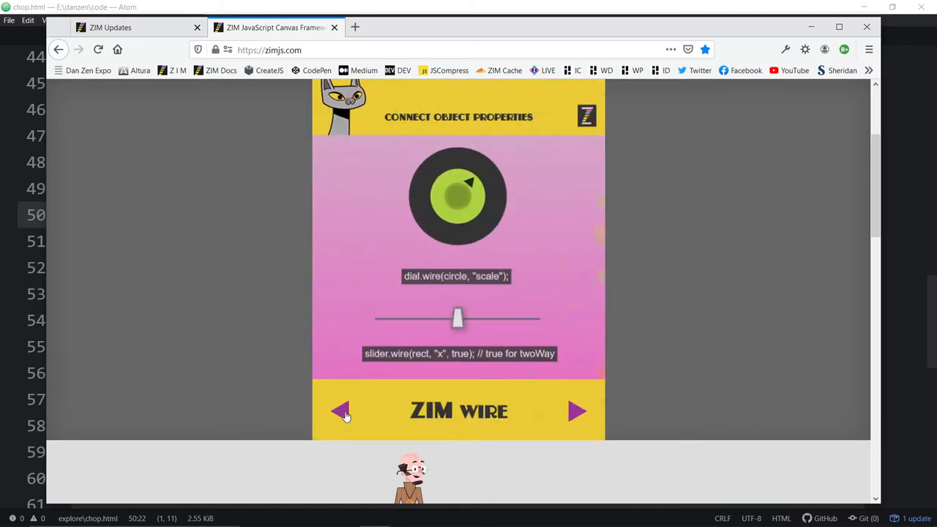
pyautogui.click(340, 410)
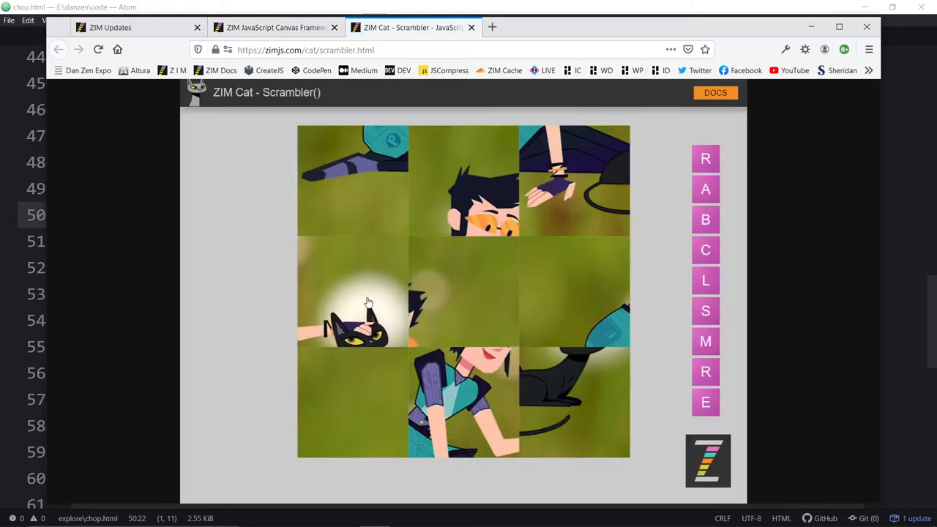
# Right-click the Cat Scrambler page to bring up its context menu.
pyautogui.rightClick(366, 303)
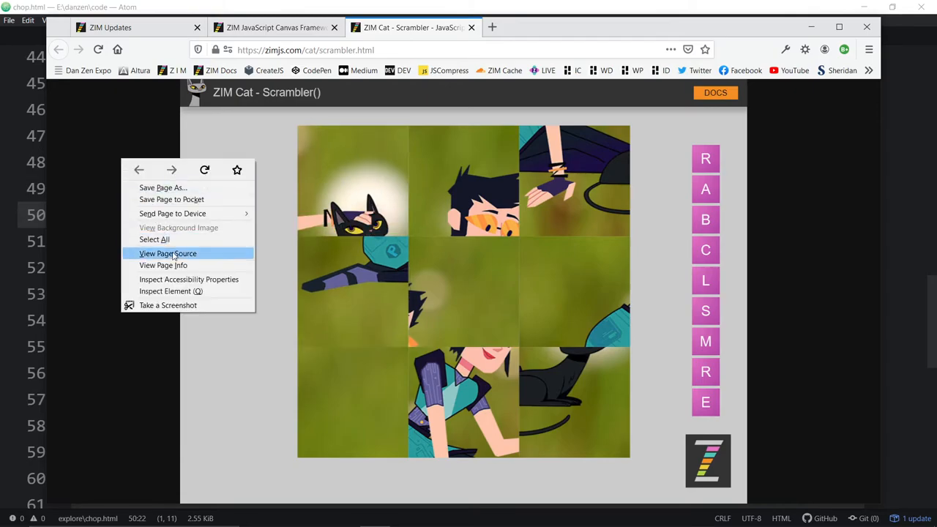
# View the Scrambler page source and highlight chop and its Scrambler(chop(image, 3, 3)) line.
pyautogui.click(168, 254)
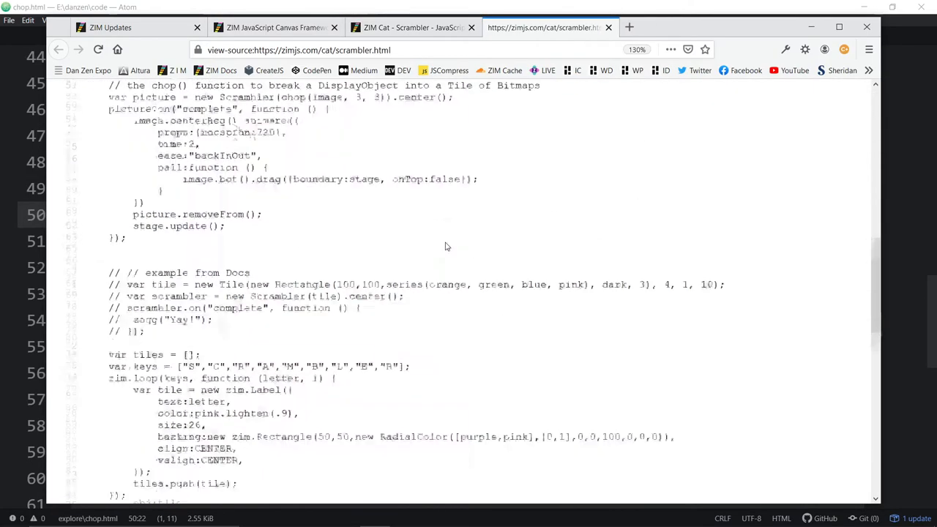
pyautogui.scroll(3)
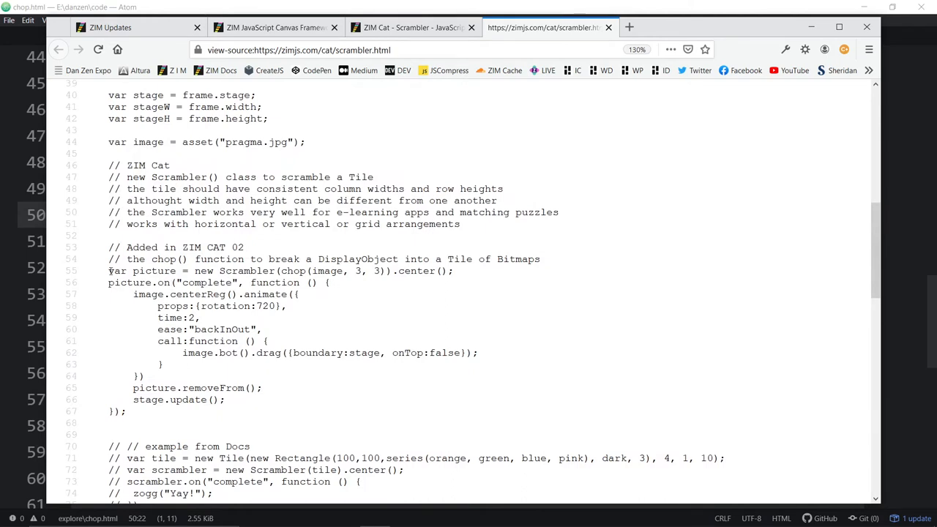
pyautogui.doubleClick(124, 271)
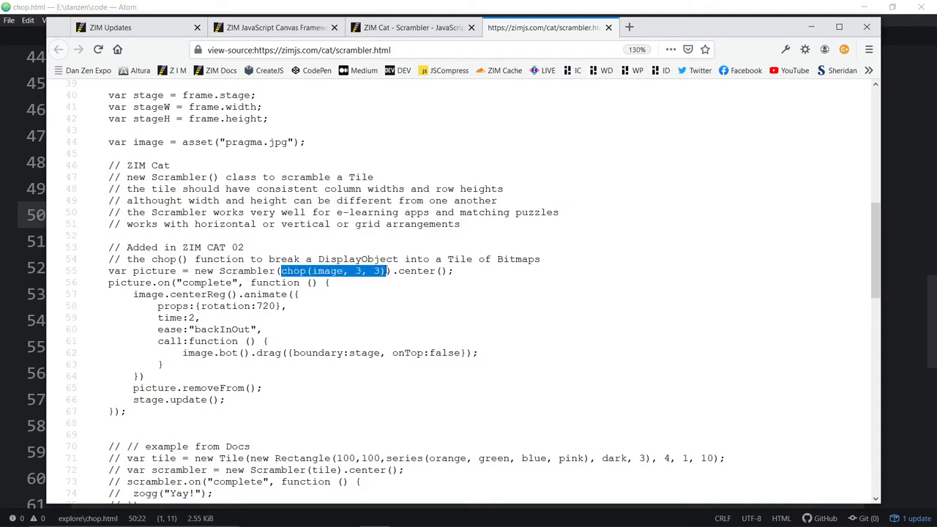
pyautogui.moveTo(391, 311)
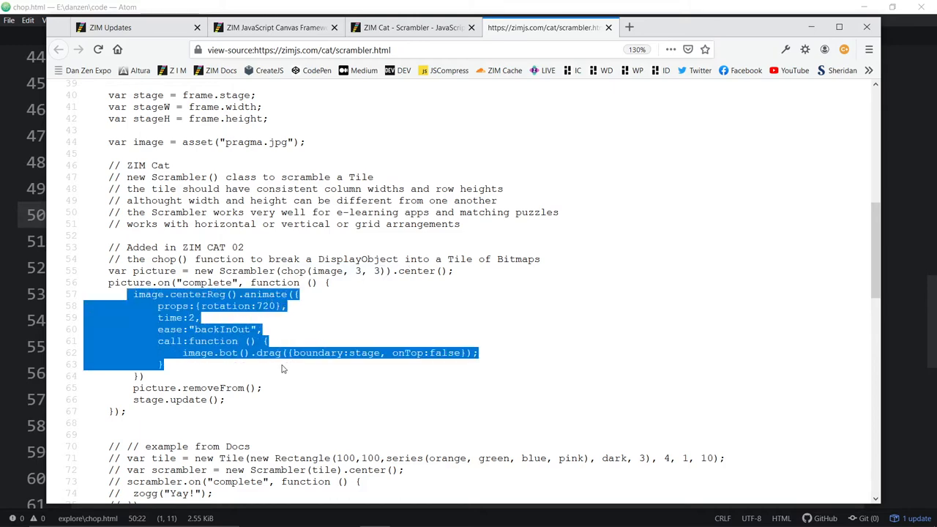
pyautogui.scroll(-3)
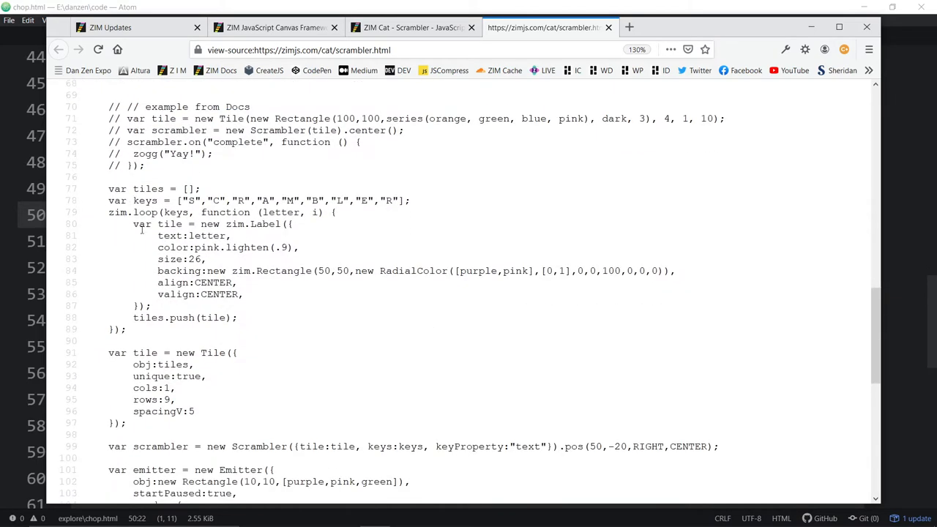
pyautogui.scroll(3)
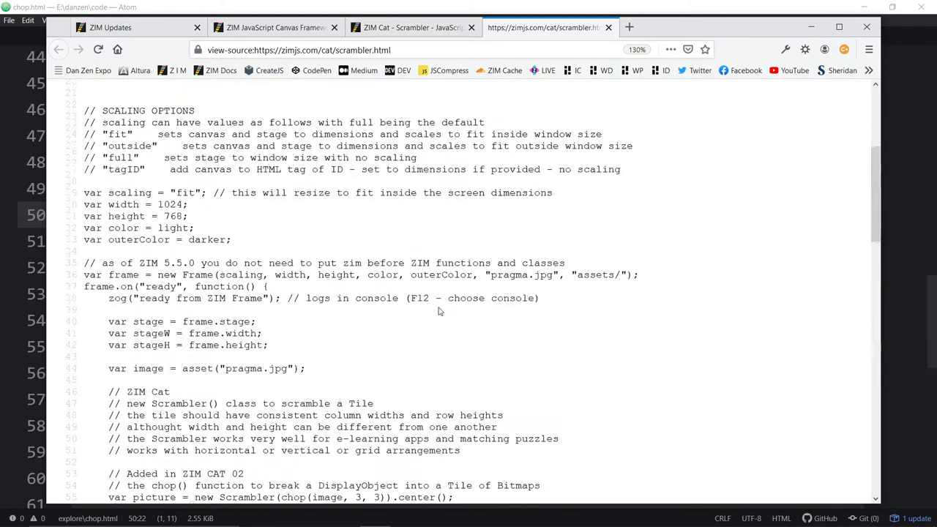
pyautogui.scroll(-3)
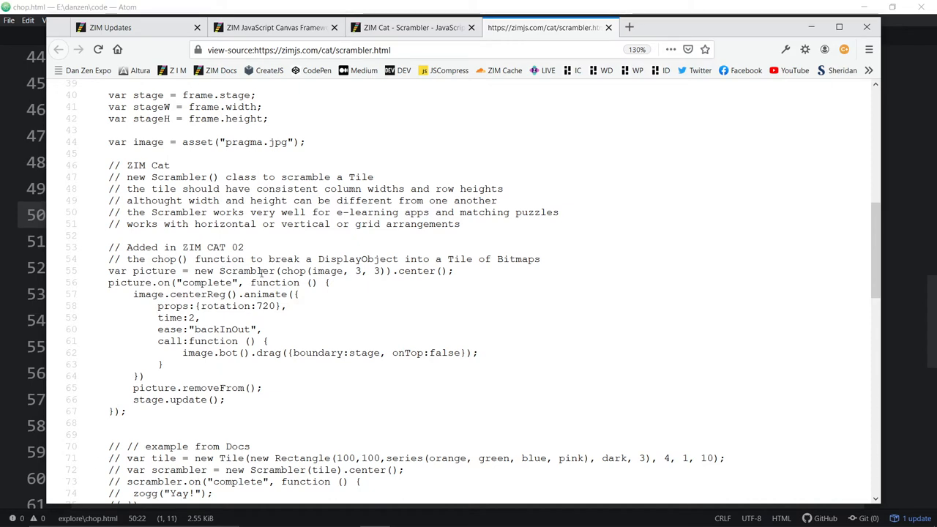
pyautogui.tripleClick(278, 270)
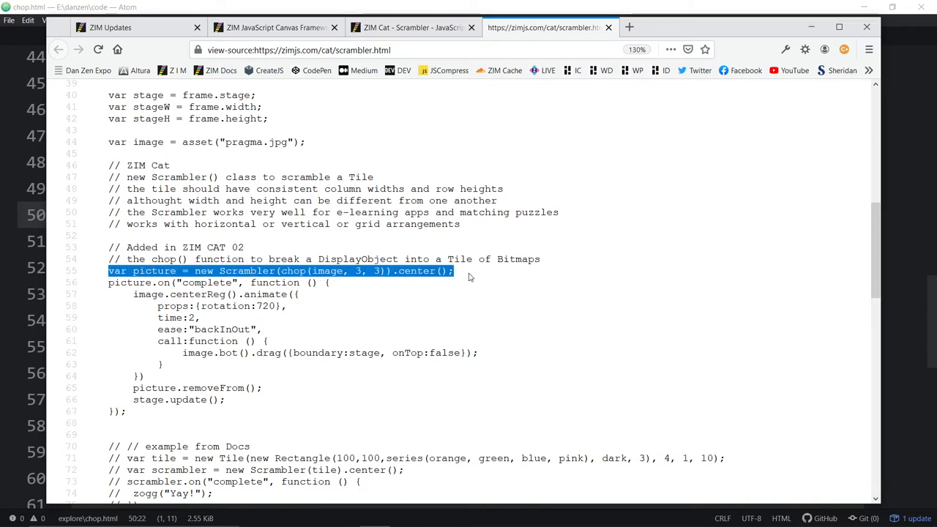
pyautogui.moveTo(476, 296)
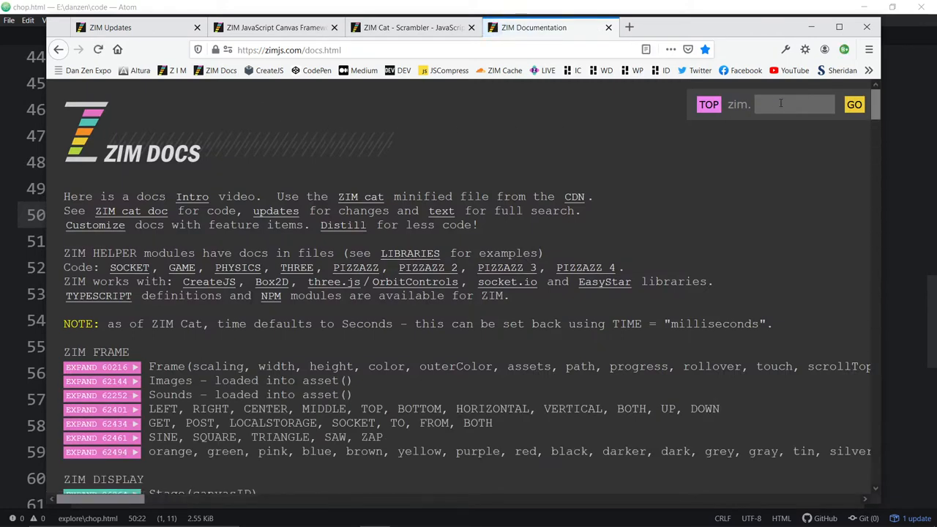
# Search the docs for chop and view the chop function's source code.
pyautogui.write('cho')
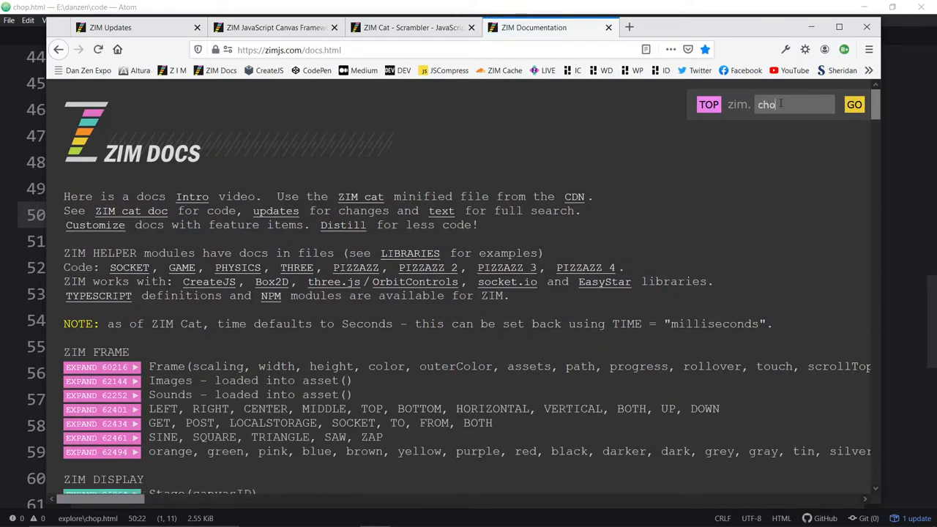
pyautogui.click(853, 104)
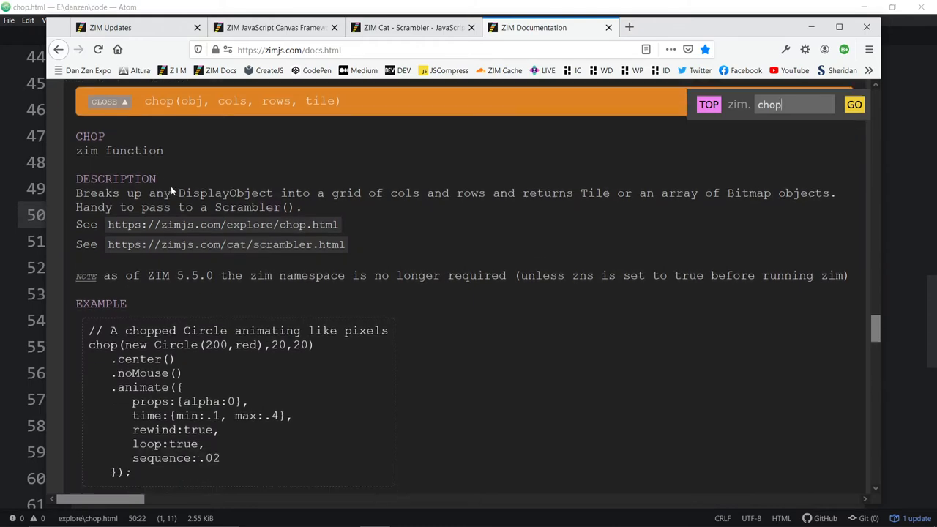
pyautogui.scroll(-3)
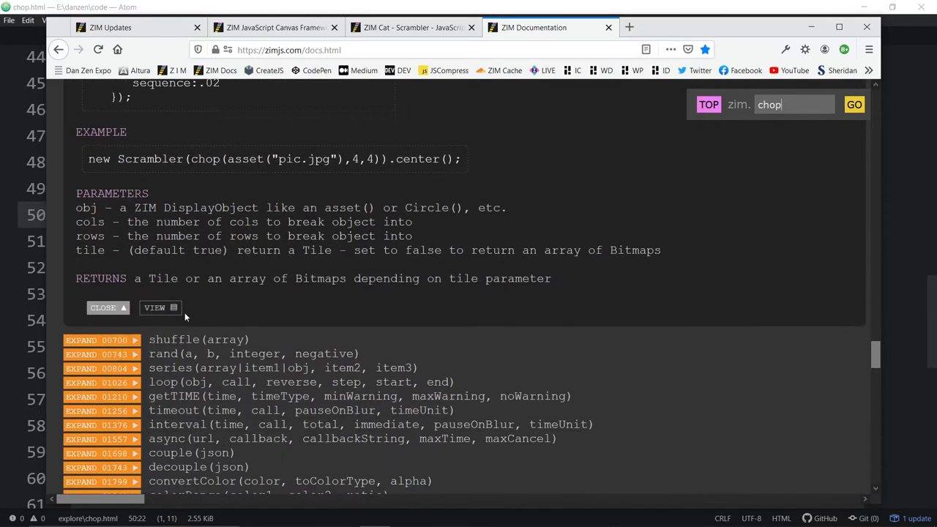
pyautogui.click(155, 306)
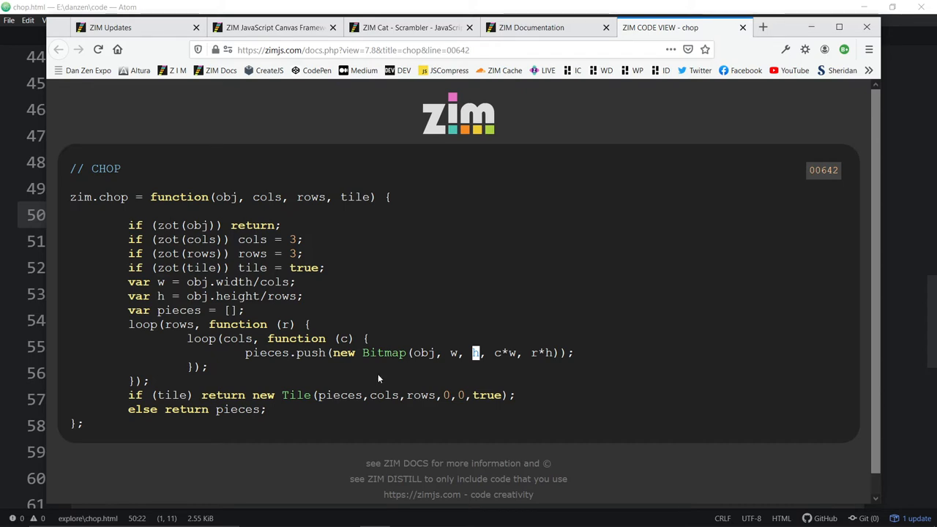
# Highlight the arguments in chop's Bitmap call, then close the chop code view tab.
pyautogui.doubleClick(171, 395)
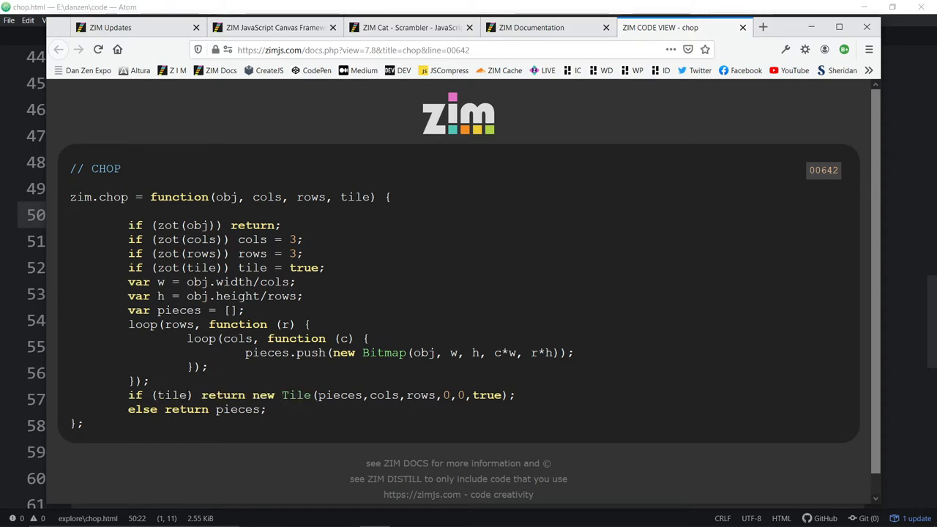
pyautogui.doubleClick(384, 394)
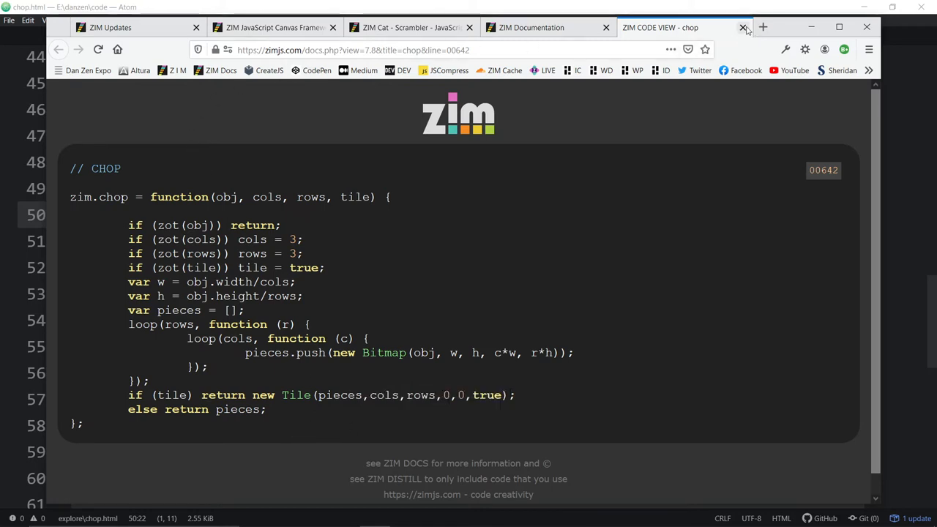
pyautogui.click(744, 27)
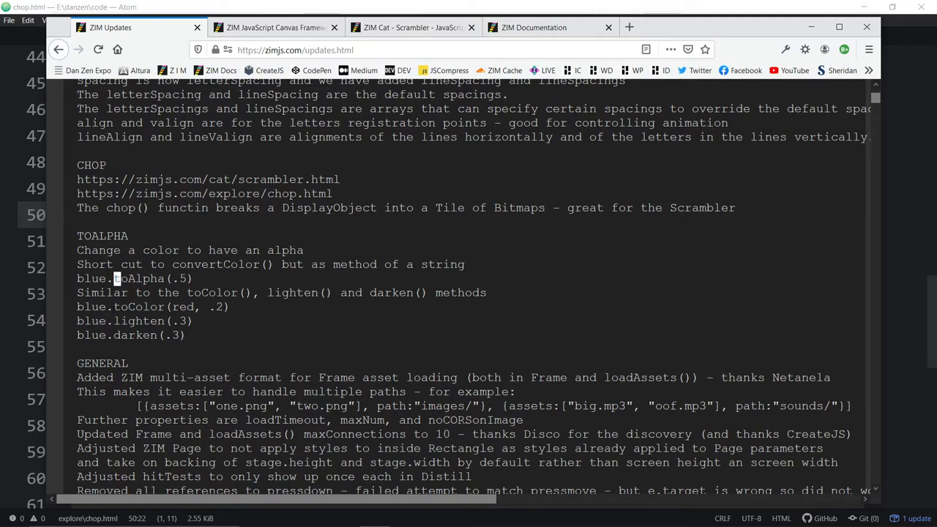
# Highlight toColor, blue and .2 in the toColor examples on the updates page.
pyautogui.doubleClick(139, 306)
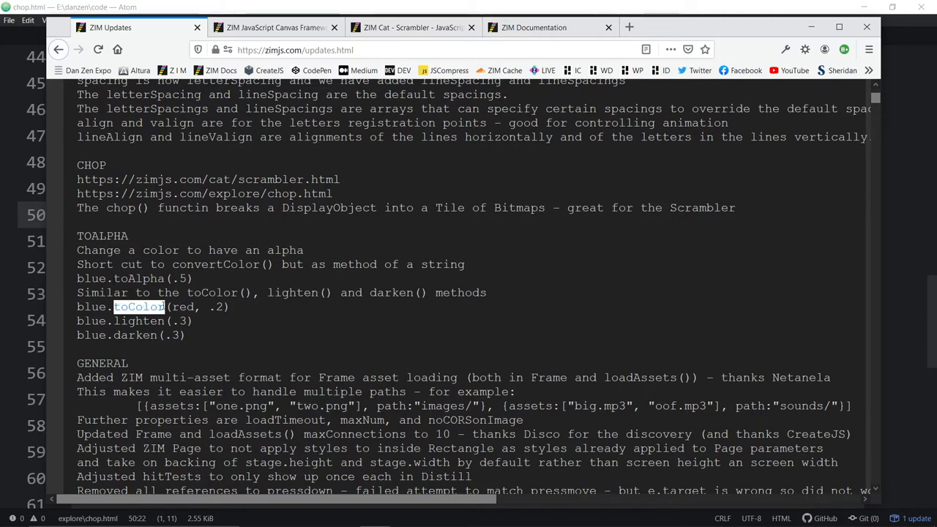
pyautogui.doubleClick(91, 307)
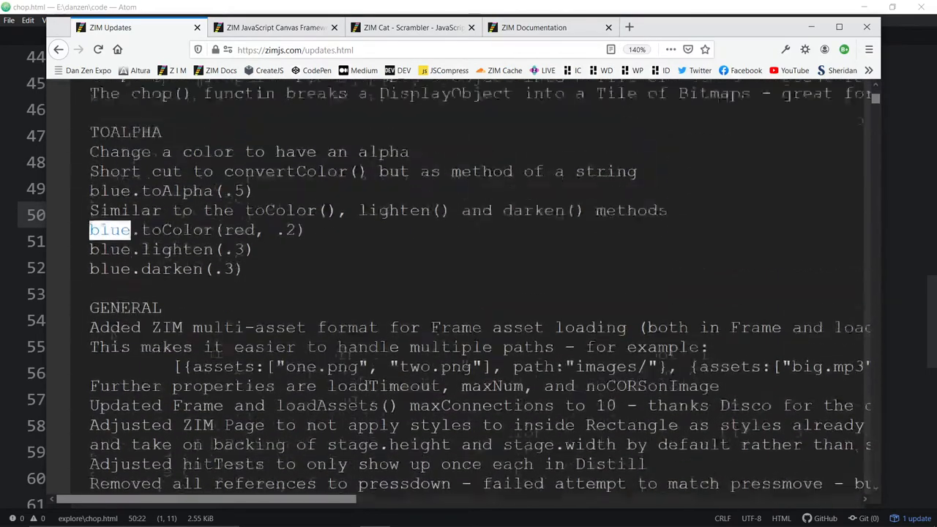
pyautogui.scroll(3)
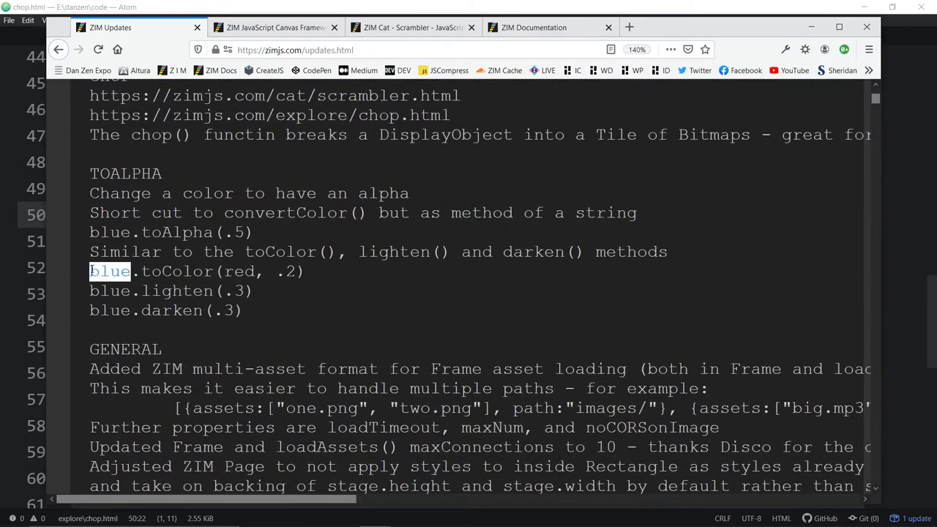
pyautogui.doubleClick(239, 272)
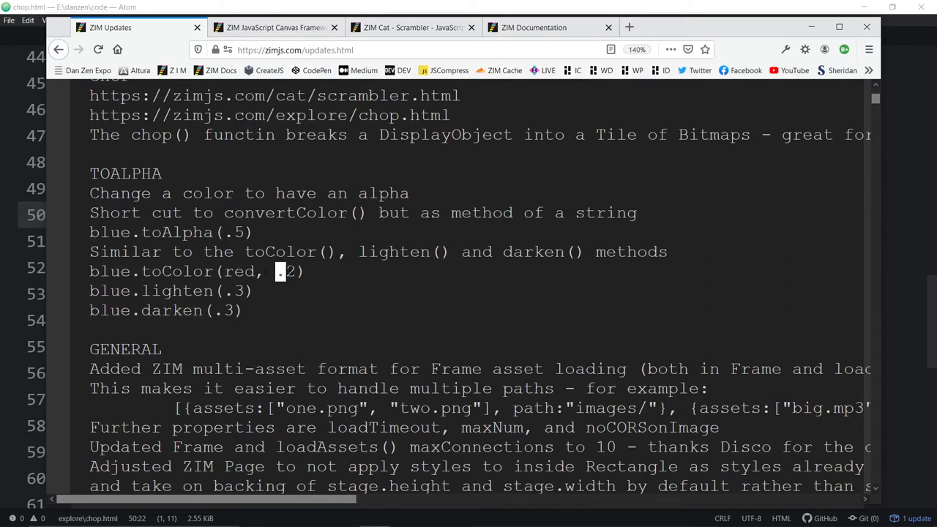
pyautogui.doubleClick(177, 271)
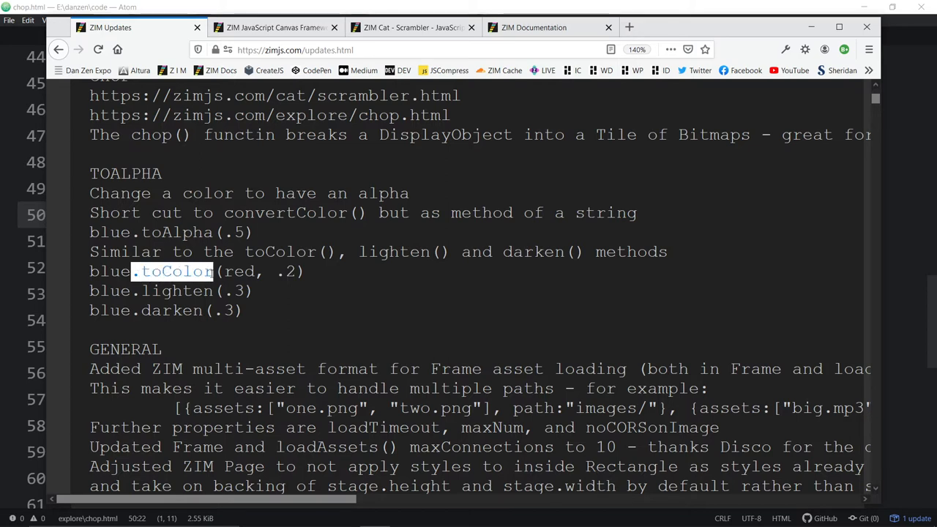
pyautogui.doubleClick(158, 310)
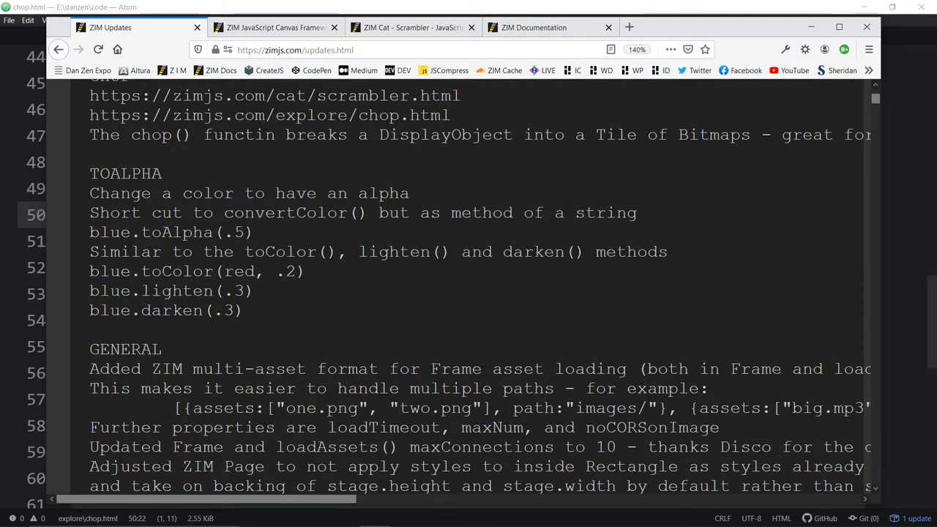
pyautogui.moveTo(251, 310)
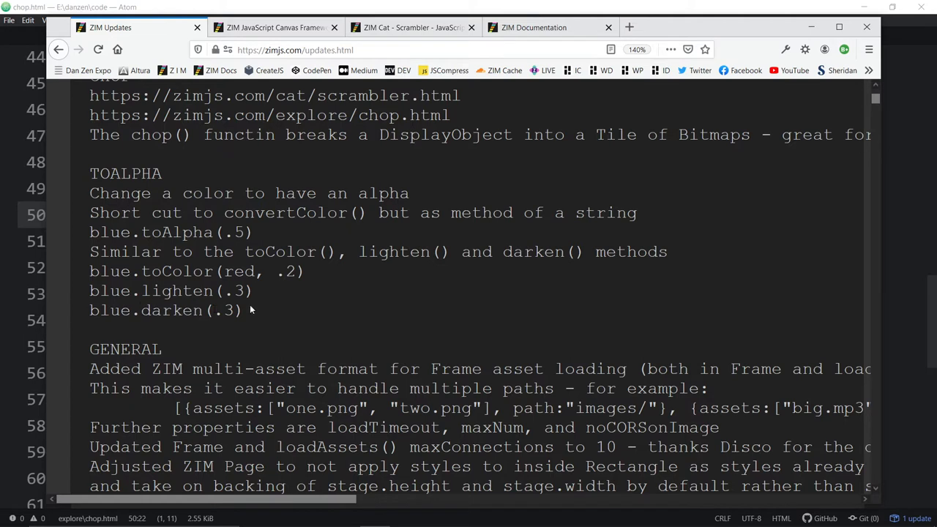
# Highlight toAlpha, blue and darken in the TOALPHA examples.
pyautogui.doubleClick(174, 232)
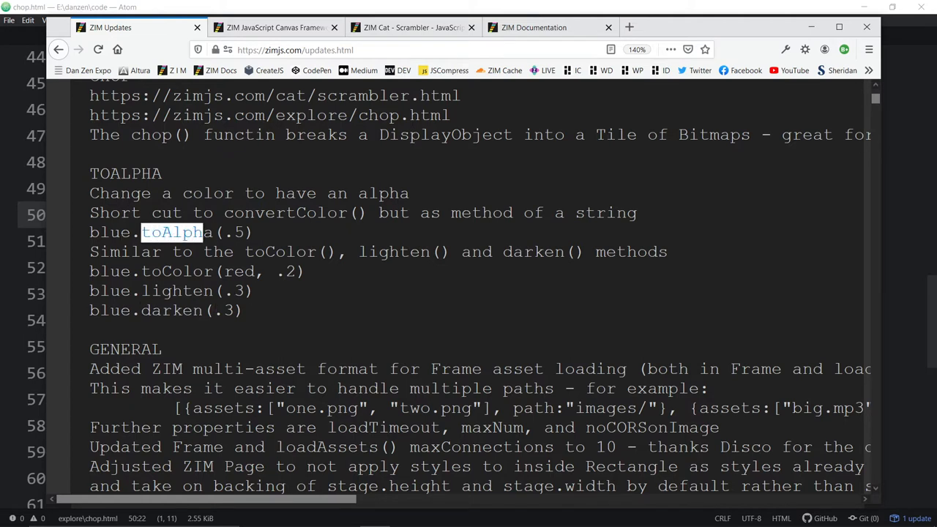
pyautogui.doubleClick(110, 271)
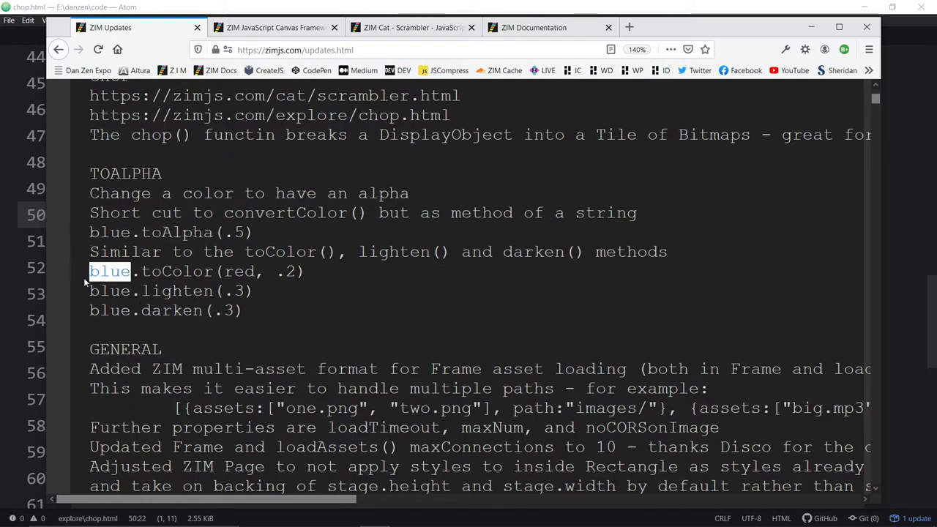
pyautogui.click(93, 232)
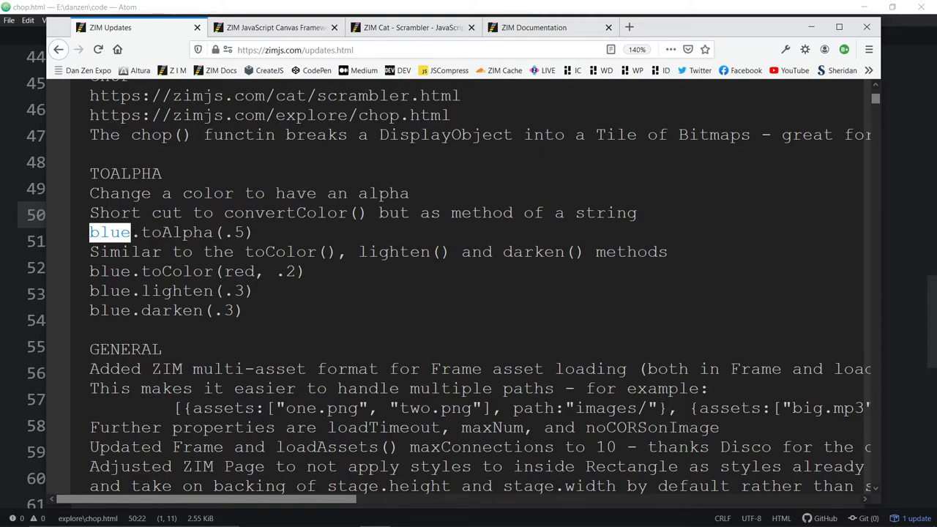
pyautogui.doubleClick(177, 232)
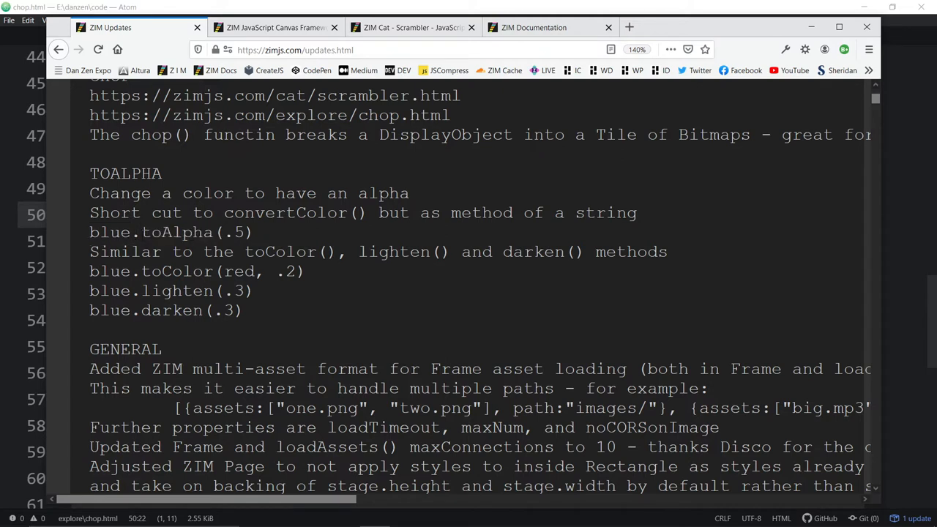
pyautogui.doubleClick(165, 290)
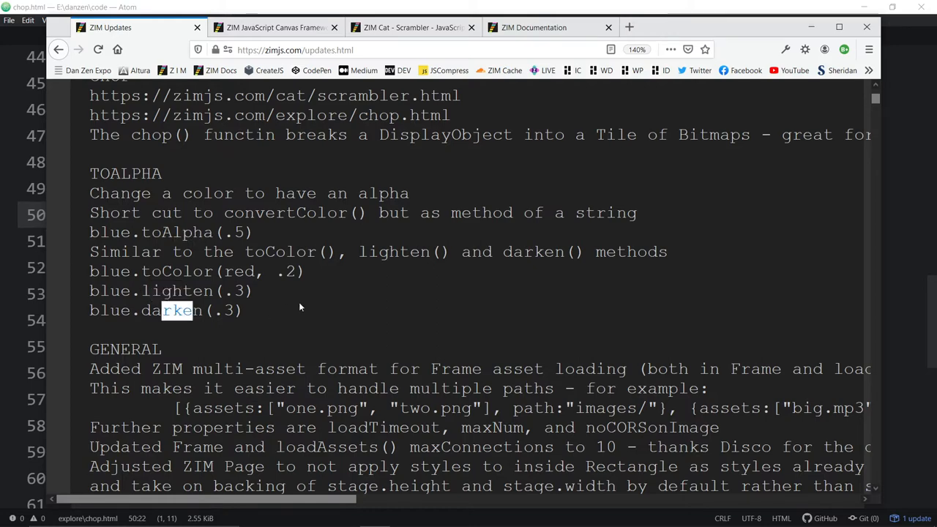
# Clear the selection and scroll on to the GENERAL notes.
pyautogui.scroll(-3)
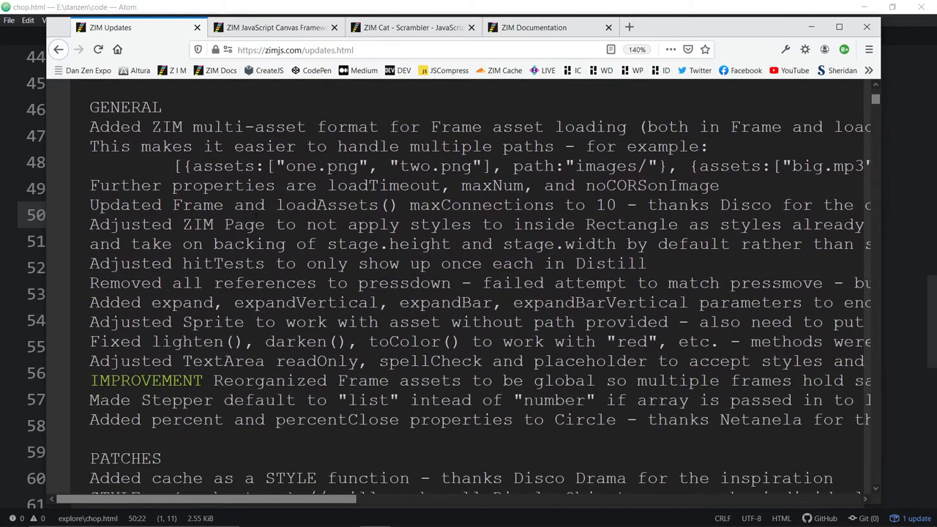
pyautogui.scroll(3)
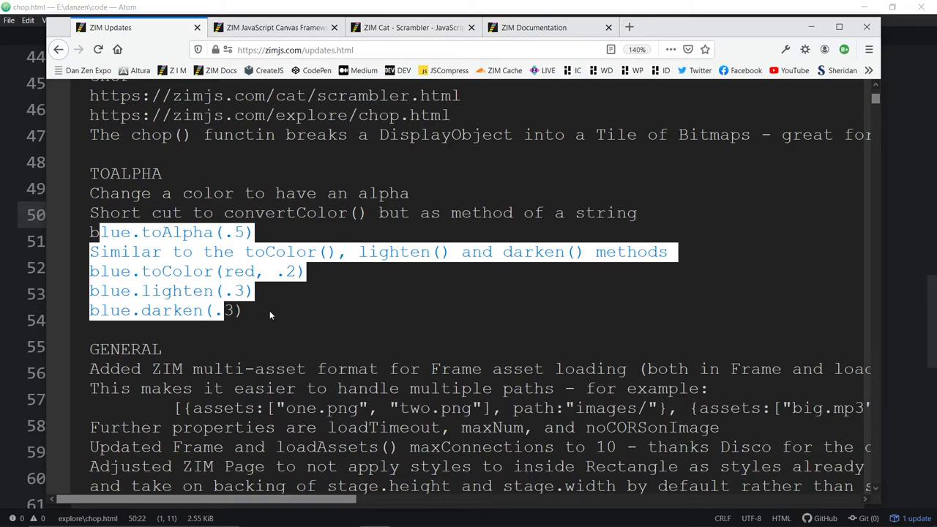
pyautogui.click(337, 332)
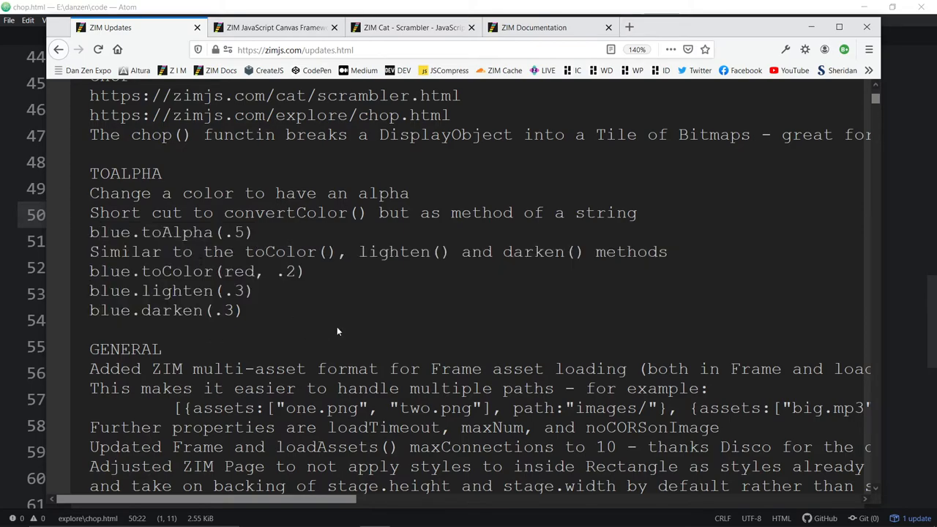
pyautogui.scroll(-3)
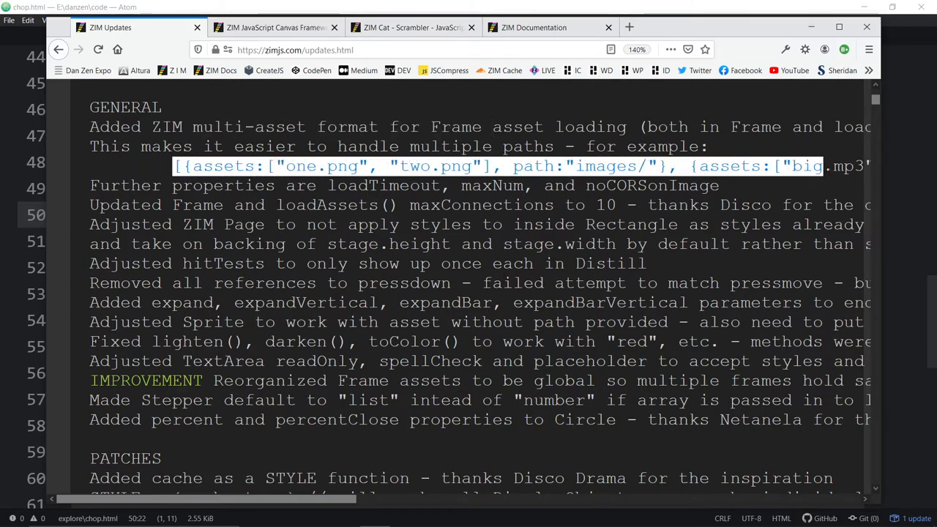
pyautogui.hscroll(3)
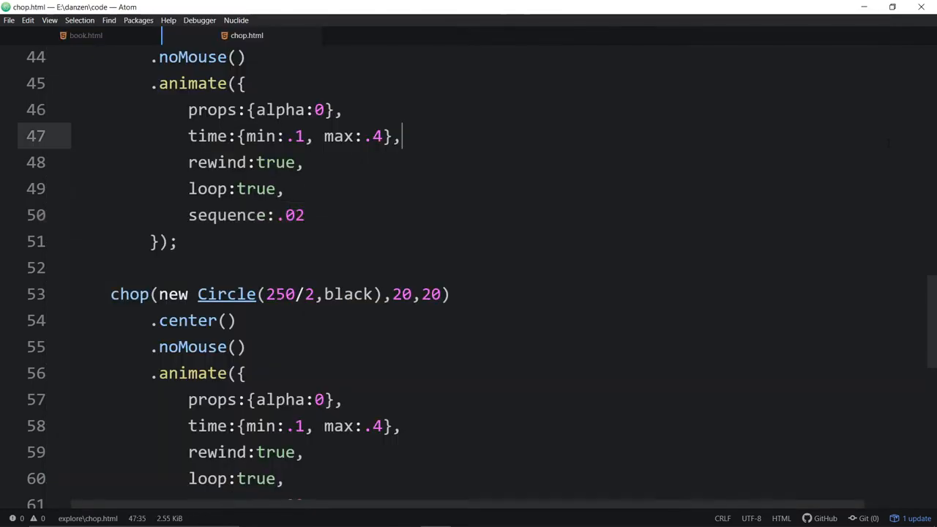
# Add a var assets array to chop.html, splitting the images and sounds entries onto separate lines.
pyautogui.scroll(3)
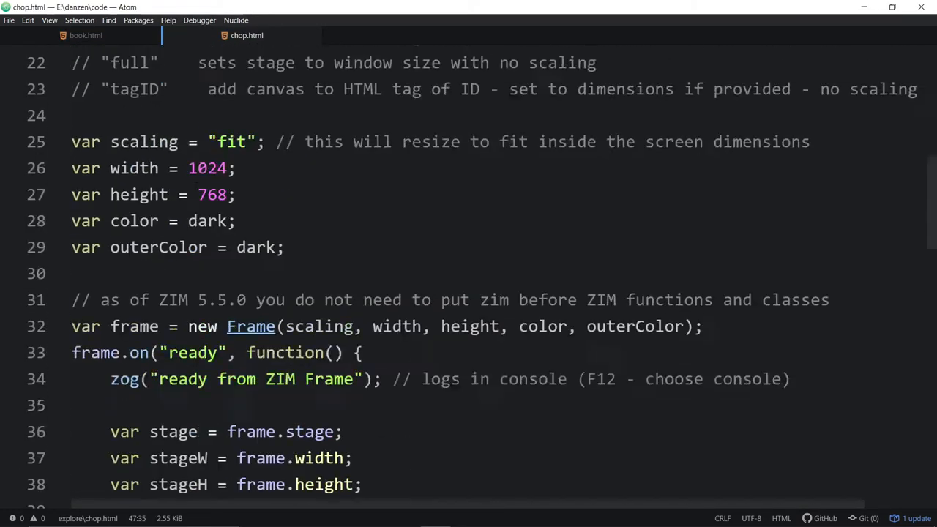
pyautogui.press('enter')
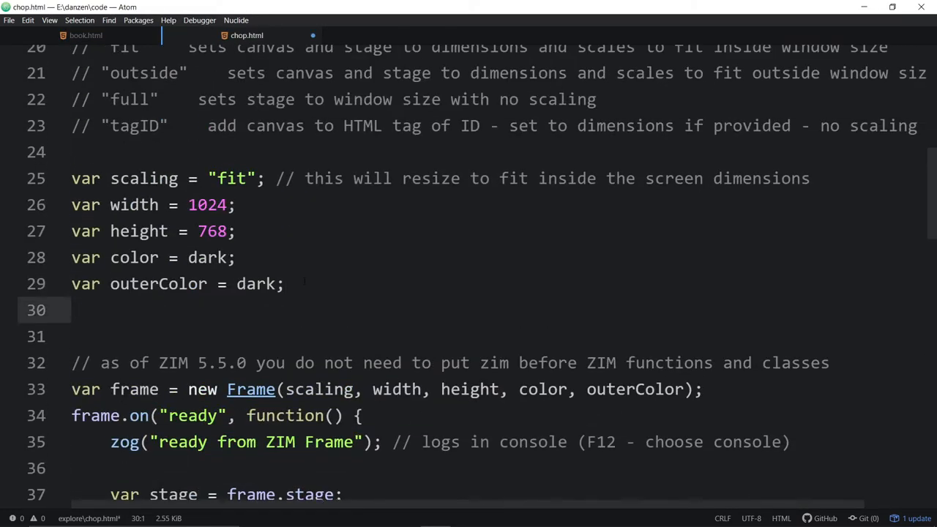
pyautogui.write('var assets = [{assets:["one.png", "two.png"], path:"images/"}, {assets:["big.mp3", "oof.')
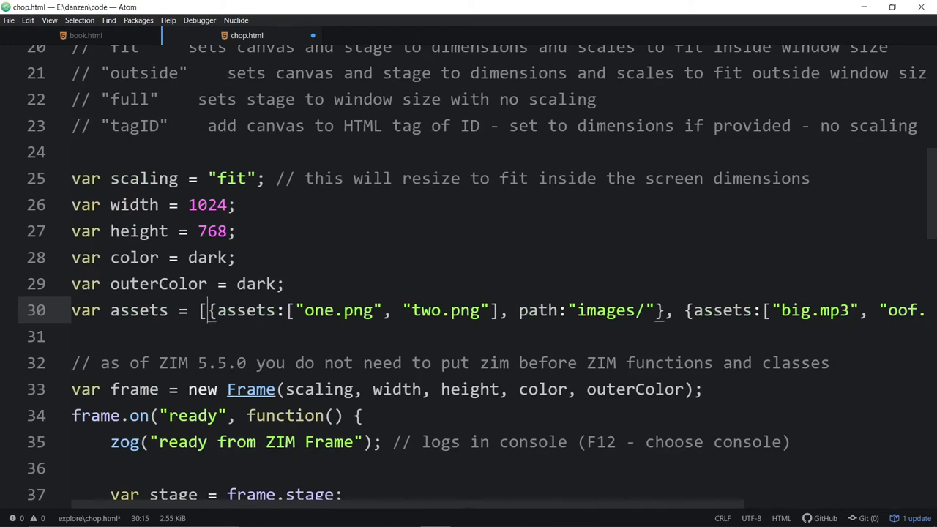
pyautogui.press('enter')
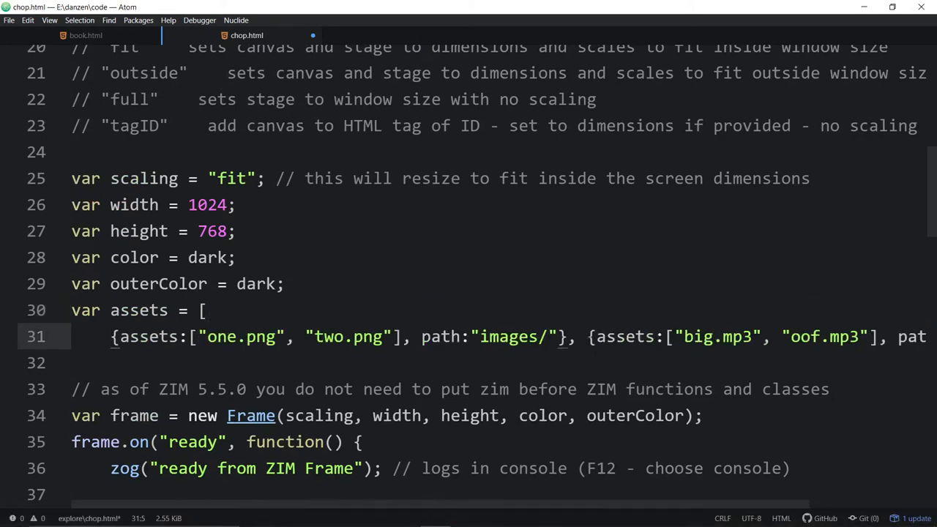
pyautogui.press('Enter')
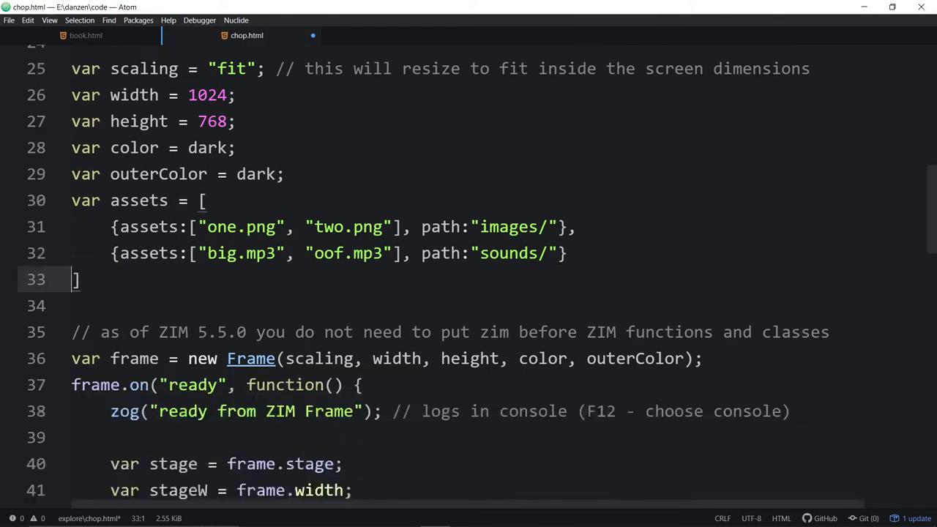
pyautogui.scroll(-3)
pyautogui.write(', assets, path')
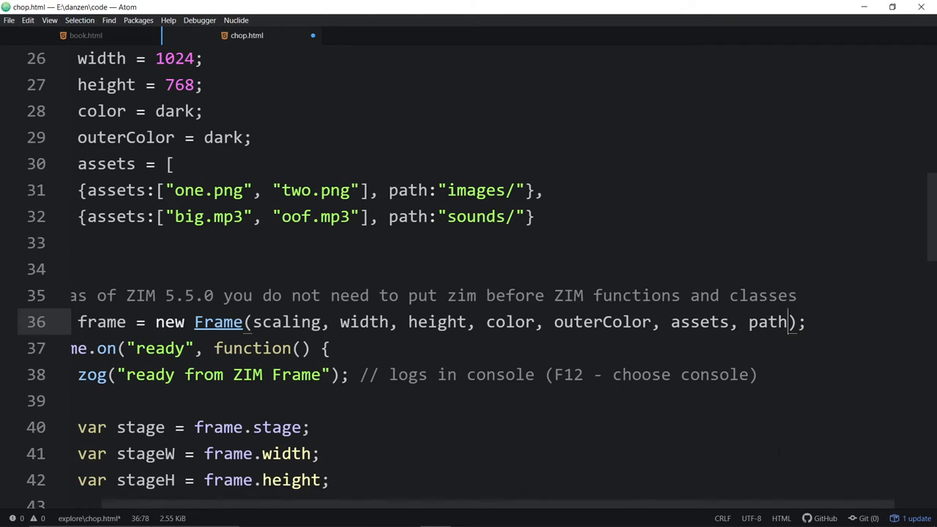
# Select the path argument and the assets argument in the Frame call.
pyautogui.doubleClick(768, 321)
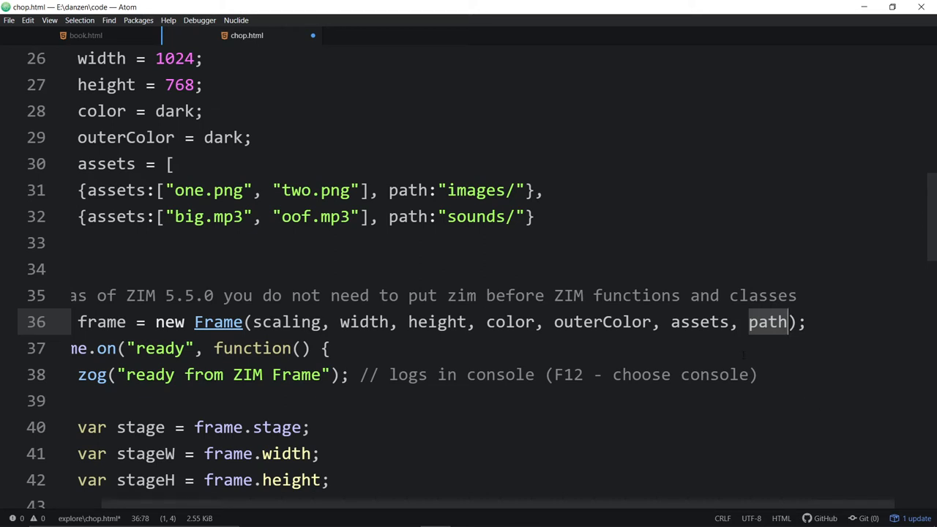
pyautogui.doubleClick(699, 321)
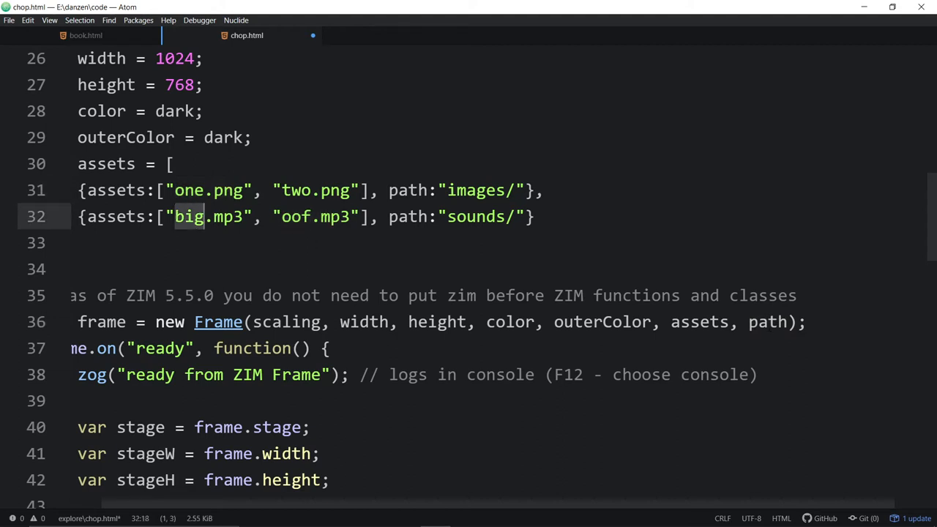
pyautogui.click(722, 322)
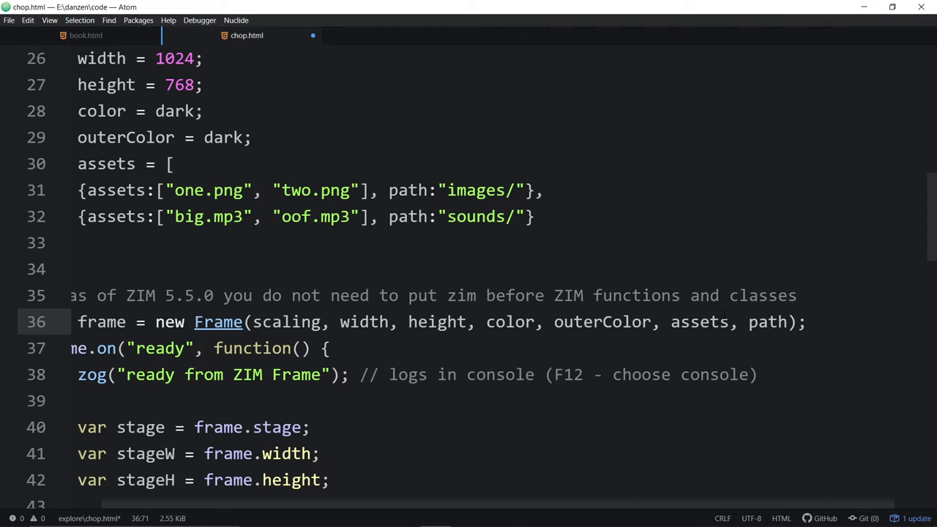
pyautogui.click(758, 322)
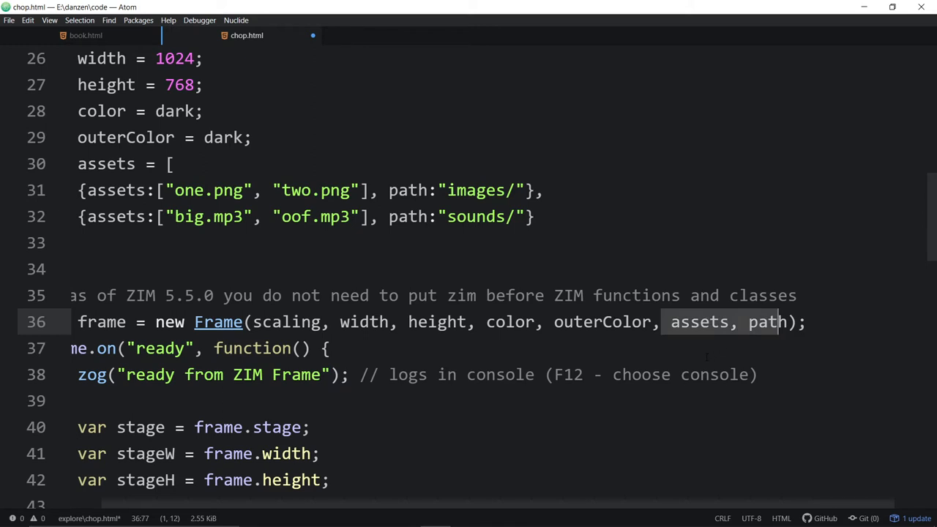
# Retype the images/ folder path on line 31.
pyautogui.click(448, 190)
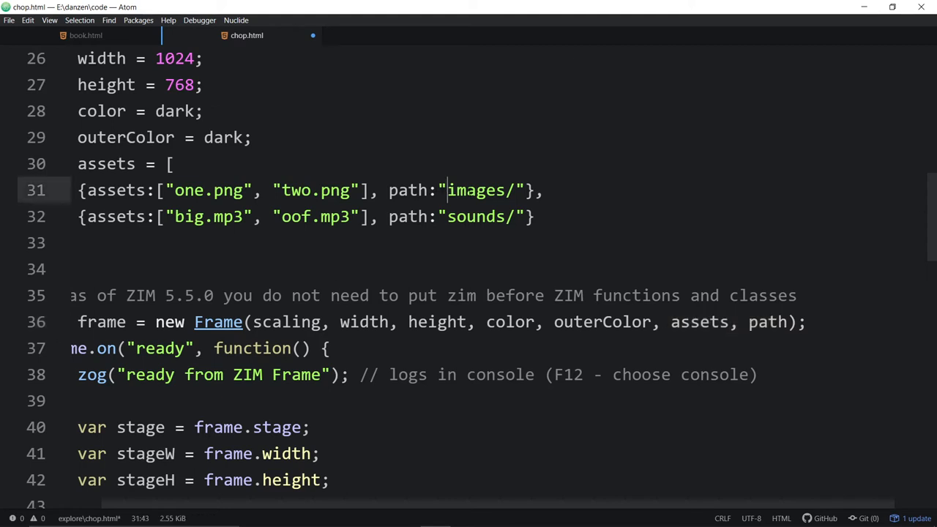
pyautogui.doubleClick(481, 190)
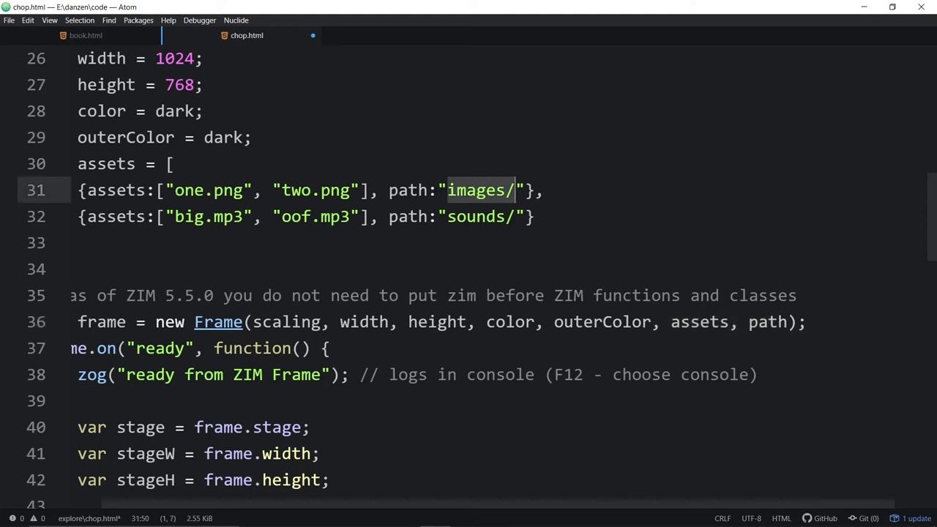
pyautogui.write('images/one.png", "images/two.png", "images/oof.mp3"],')
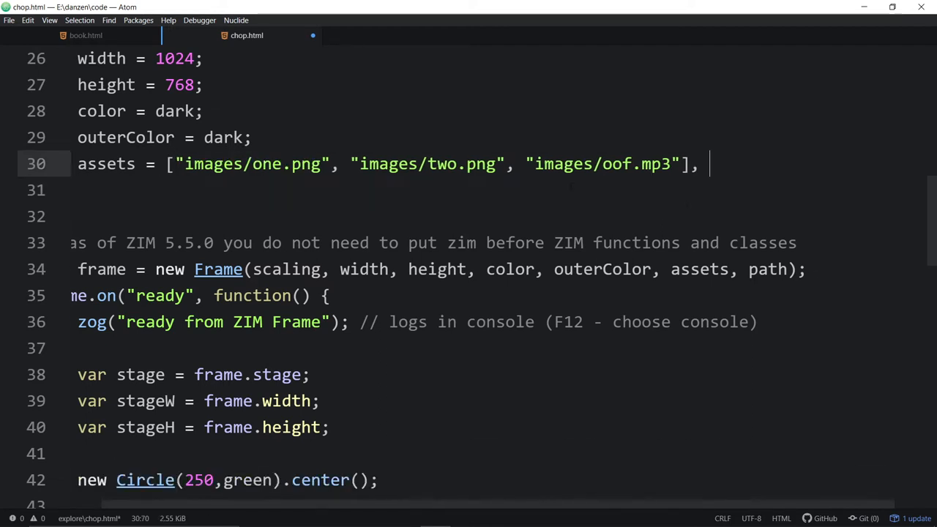
# Change the oof.mp3 entry's folder to sounds and delete the leftover characters.
pyautogui.click(126, 163)
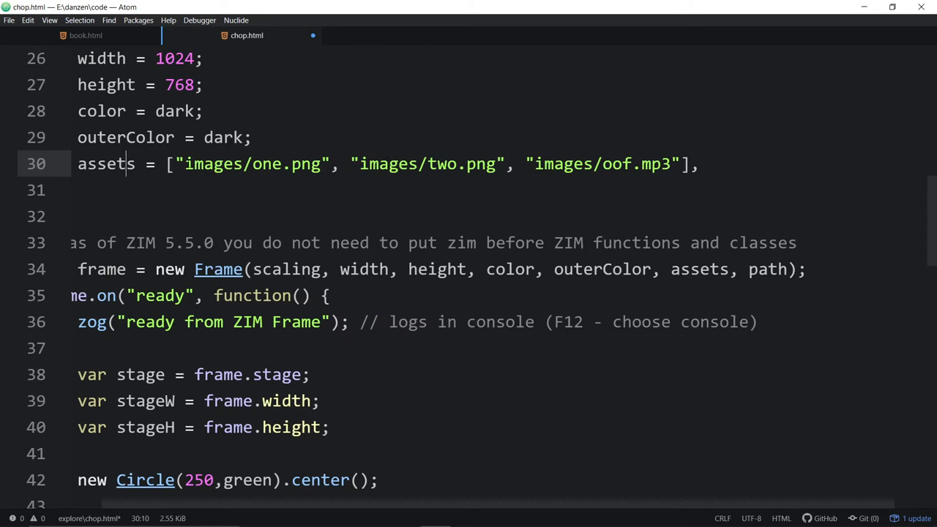
pyautogui.doubleClick(428, 163)
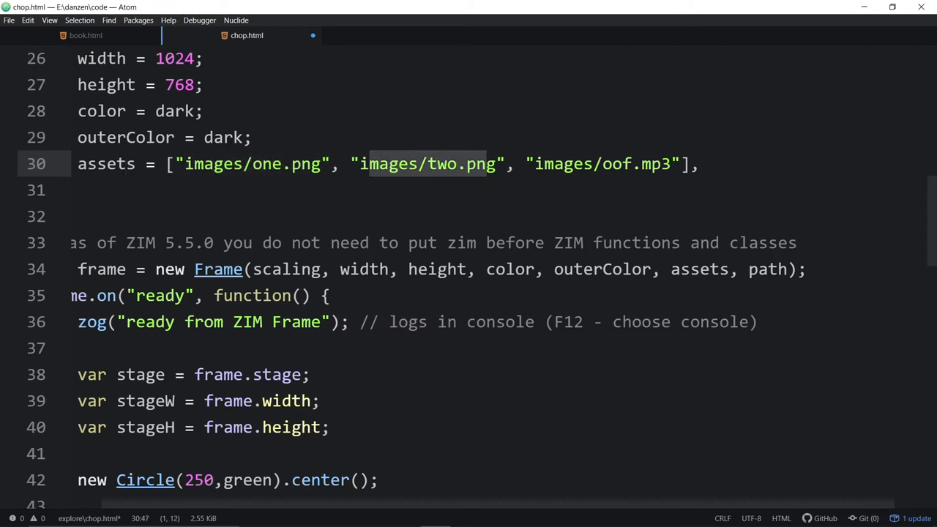
pyautogui.write('soundss]')
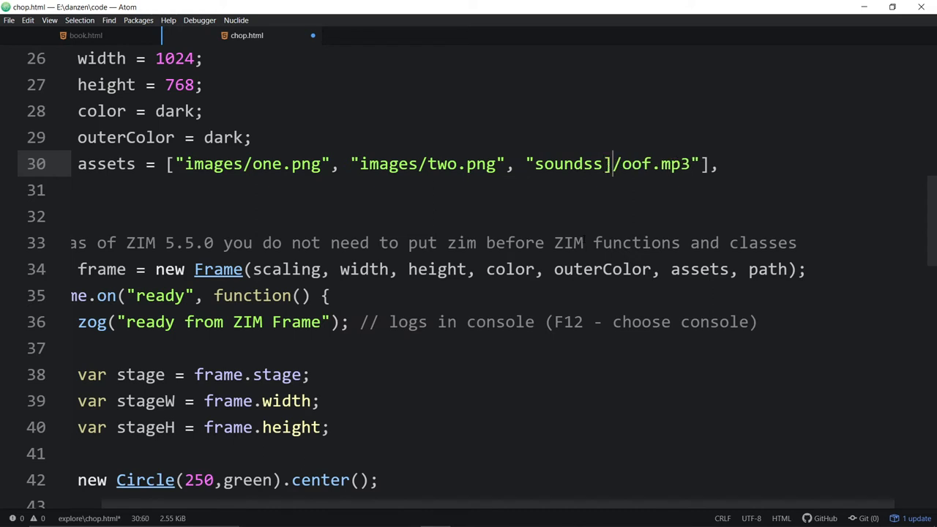
pyautogui.press('backspace')
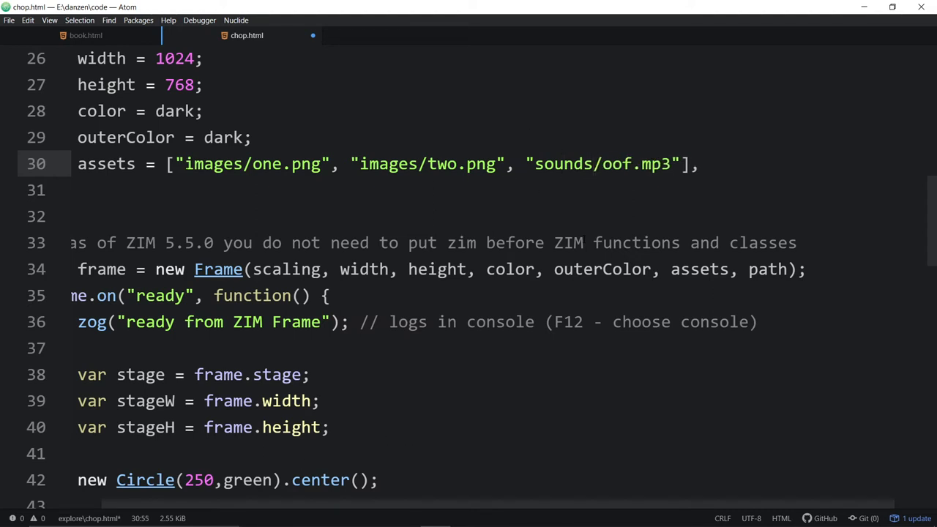
pyautogui.click(330, 427)
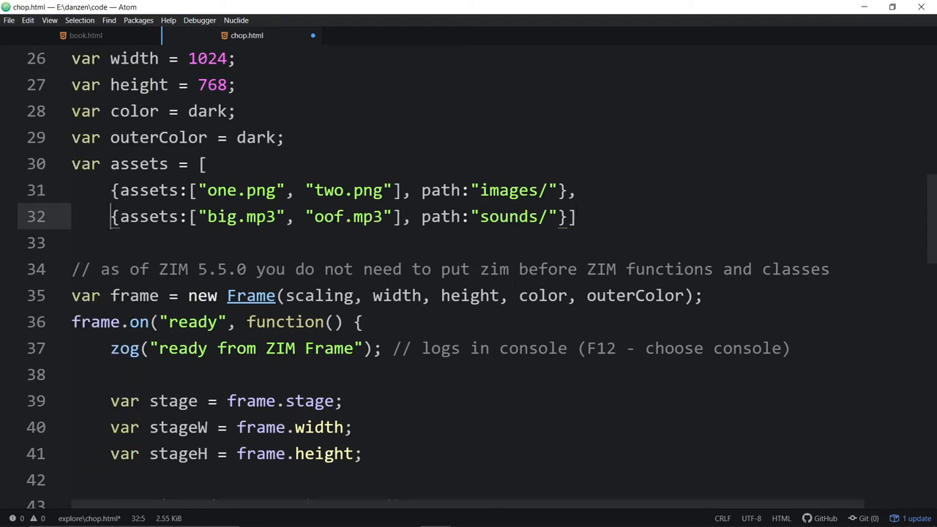
# Move the closing bracket onto its own line and add assets after outerColor in Frame.
pyautogui.press('enter')
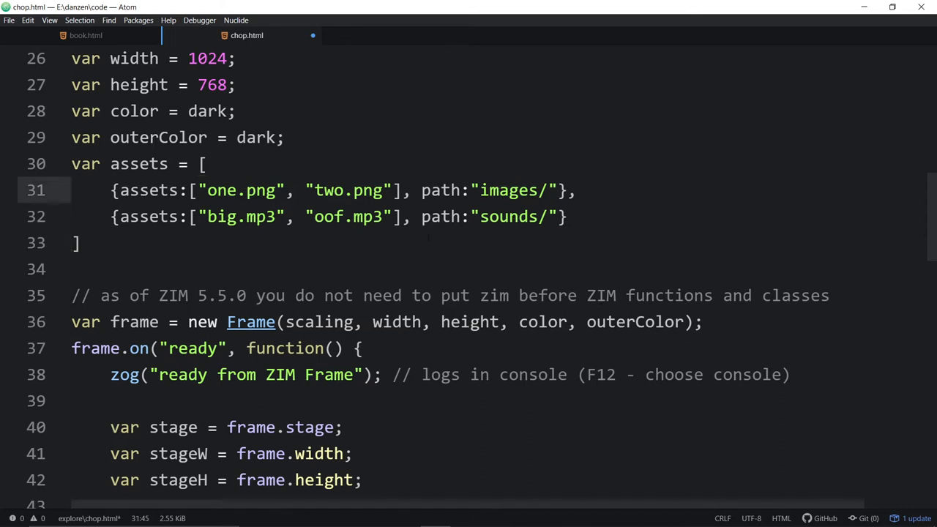
pyautogui.click(685, 322)
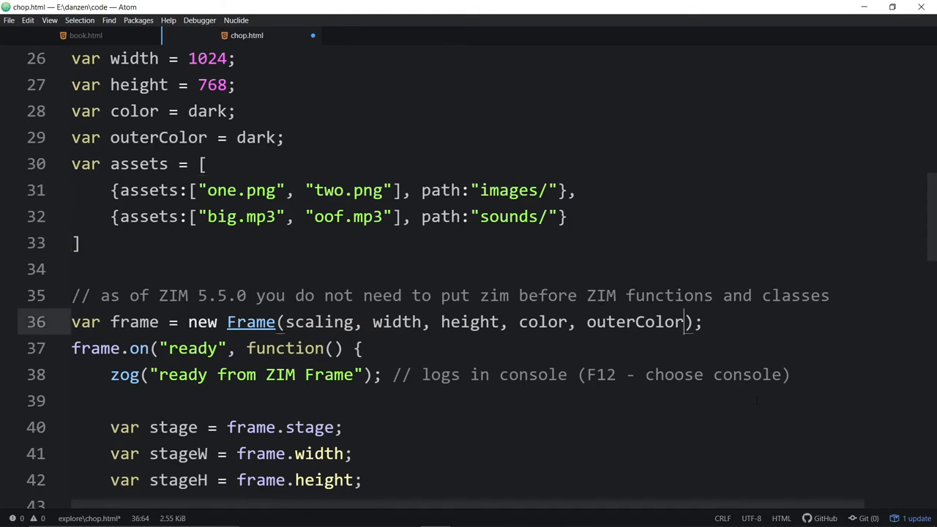
pyautogui.write(', assets')
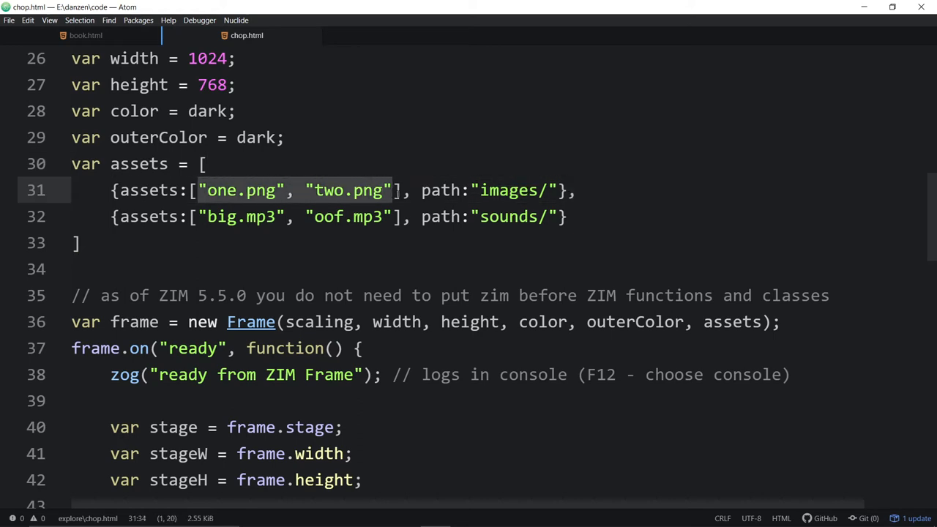
# Select the one.png file name, then the images/ and sounds/ group lines.
pyautogui.doubleClick(508, 191)
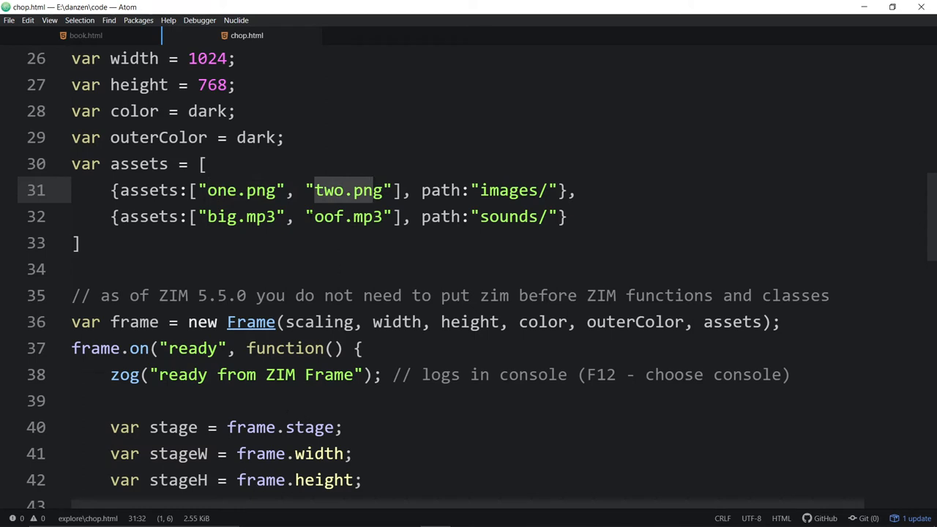
pyautogui.click(520, 190)
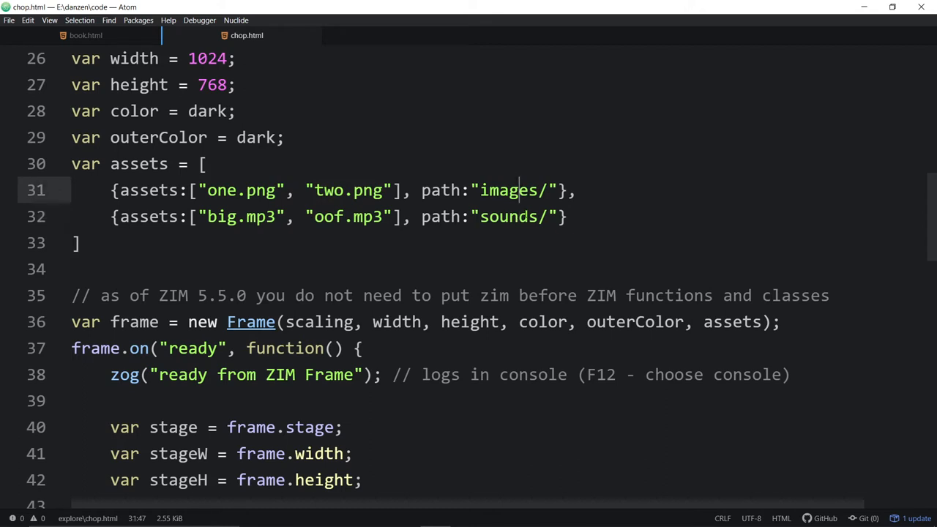
pyautogui.click(110, 189)
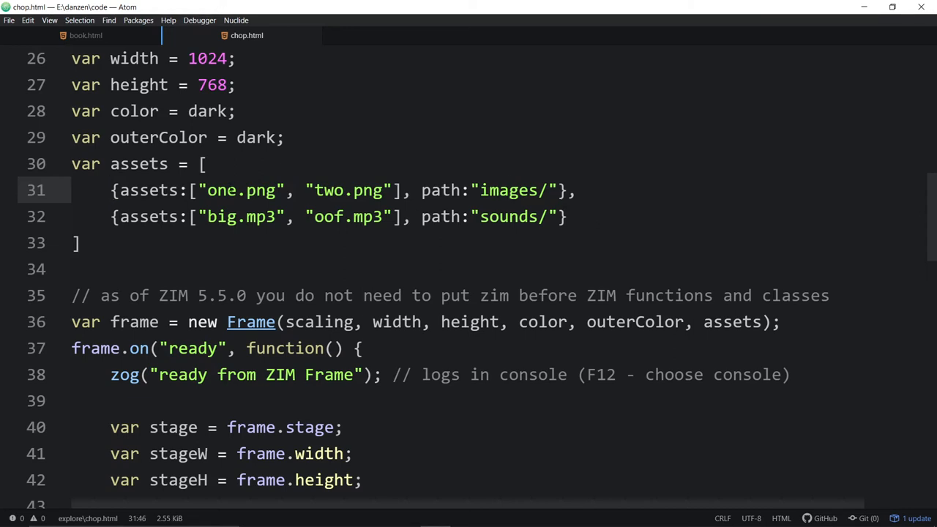
pyautogui.doubleClick(241, 191)
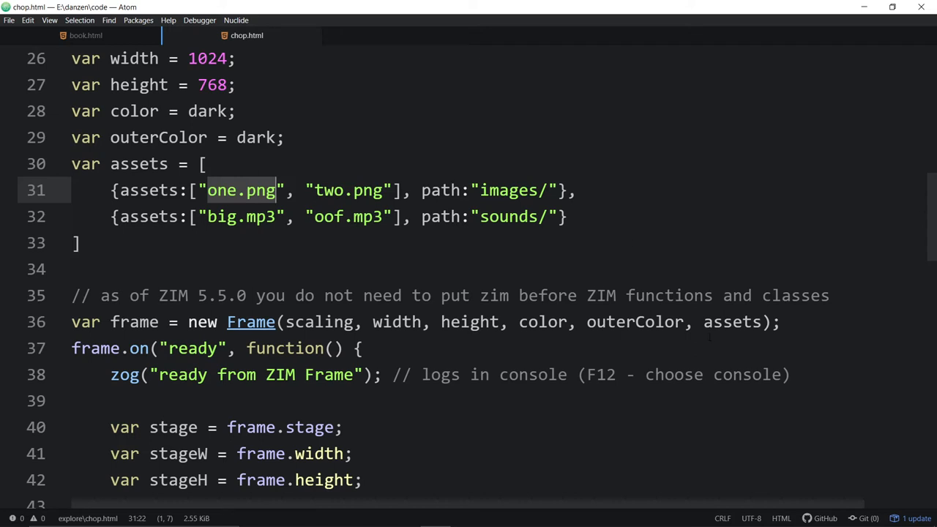
pyautogui.click(489, 190)
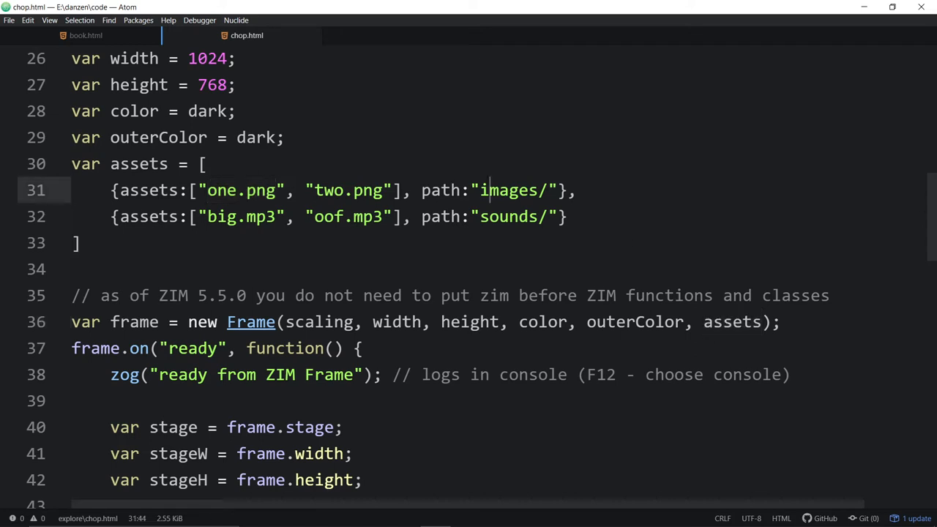
pyautogui.click(489, 216)
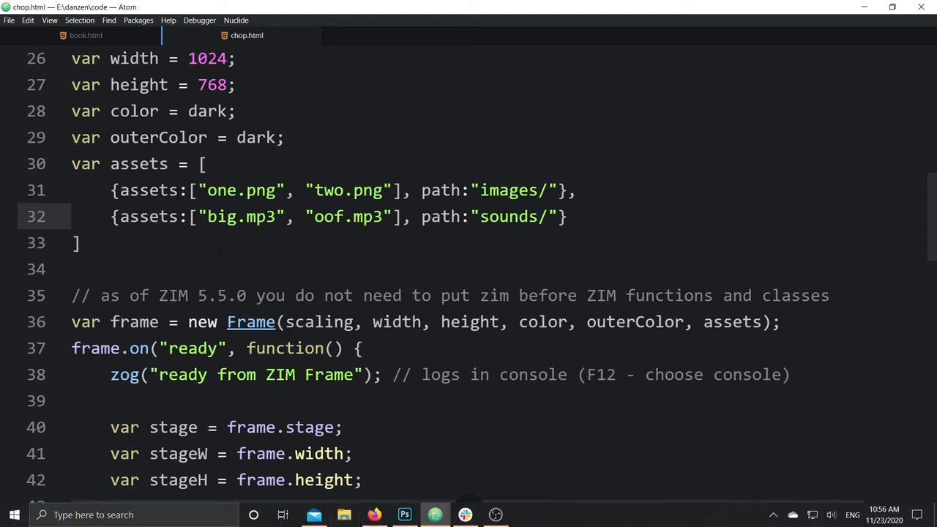
# Drop the assets edits from chop.html and bring the Firefox window forward.
pyautogui.click(490, 216)
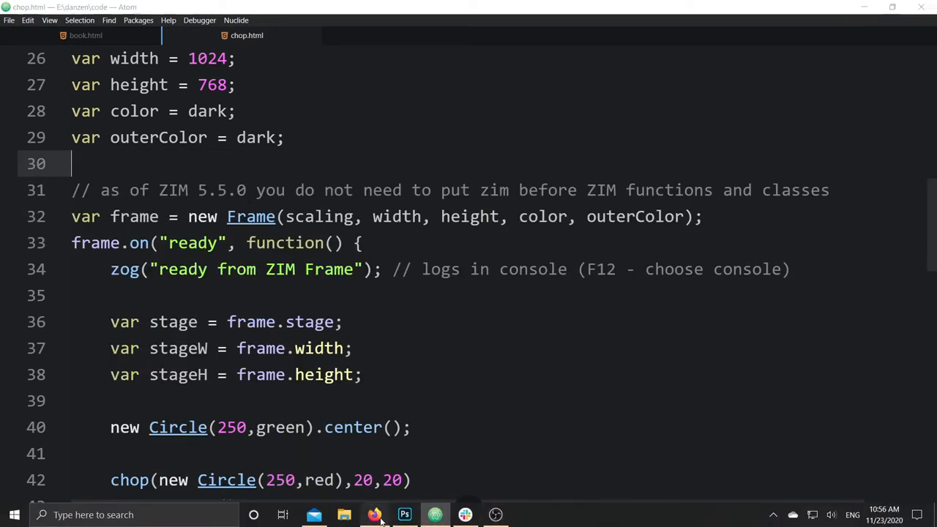
pyautogui.click(374, 514)
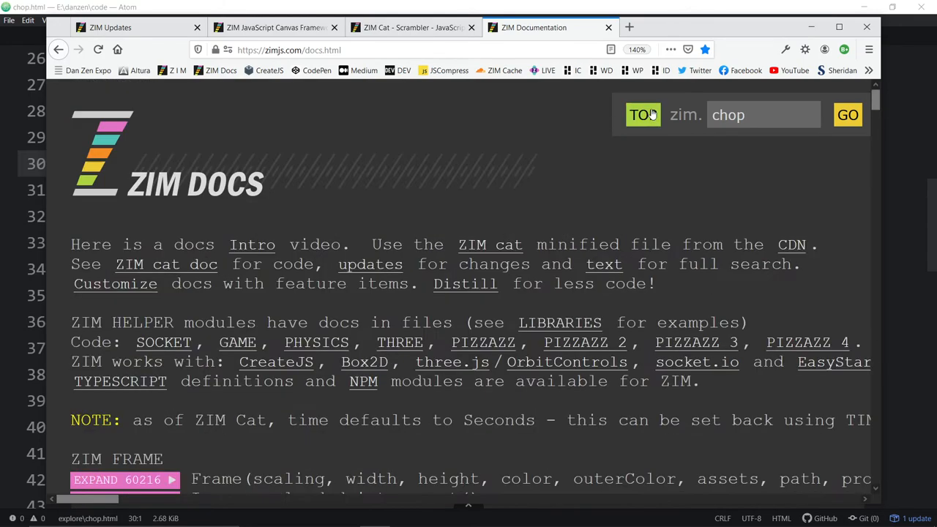
# Collapse and re-expand the 'Images - loaded into asset()' entry, then scroll to its example.
pyautogui.scroll(-3)
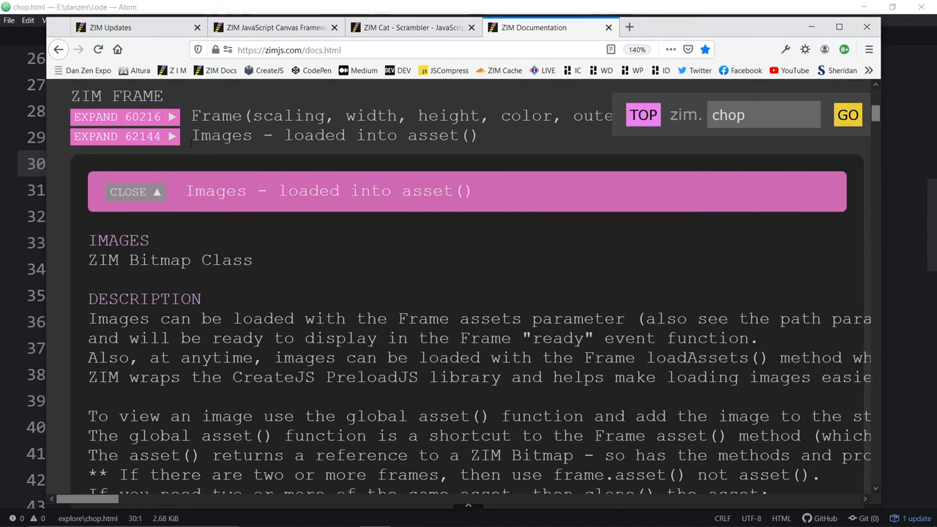
pyautogui.click(128, 192)
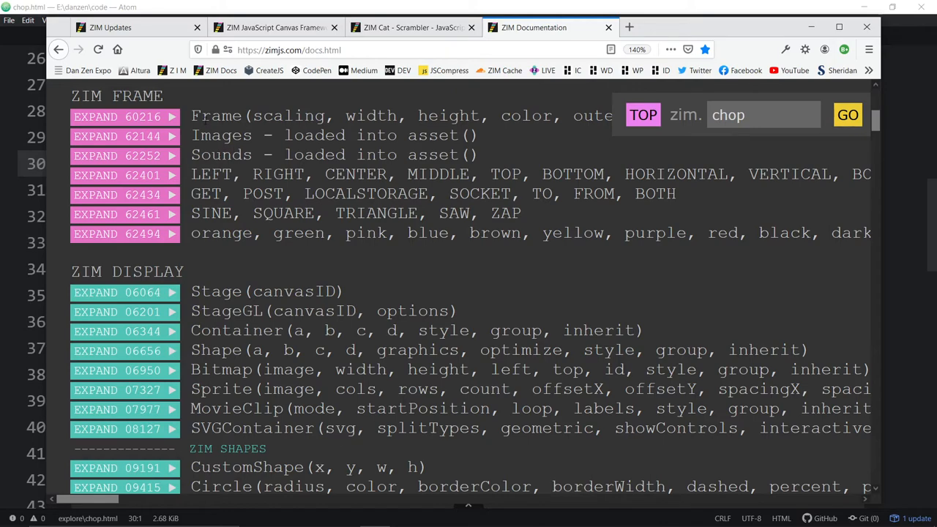
pyautogui.doubleClick(222, 135)
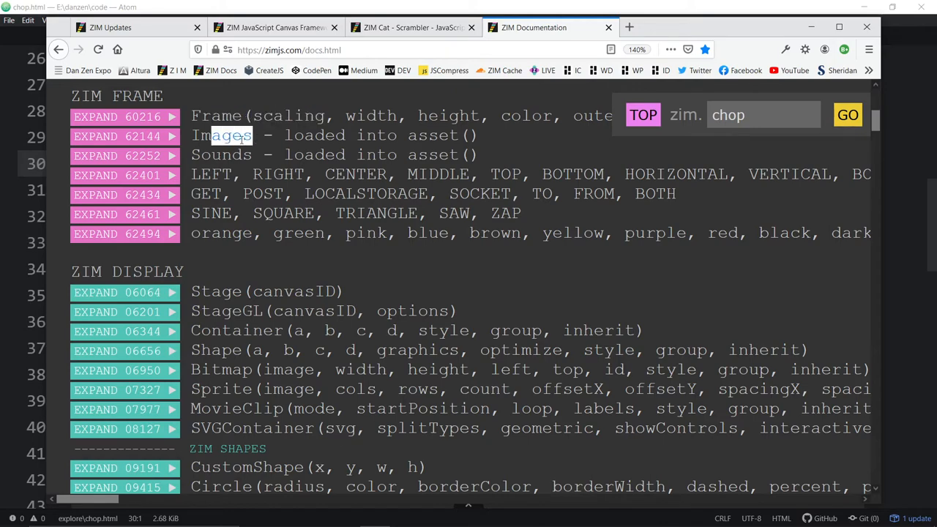
pyautogui.click(95, 135)
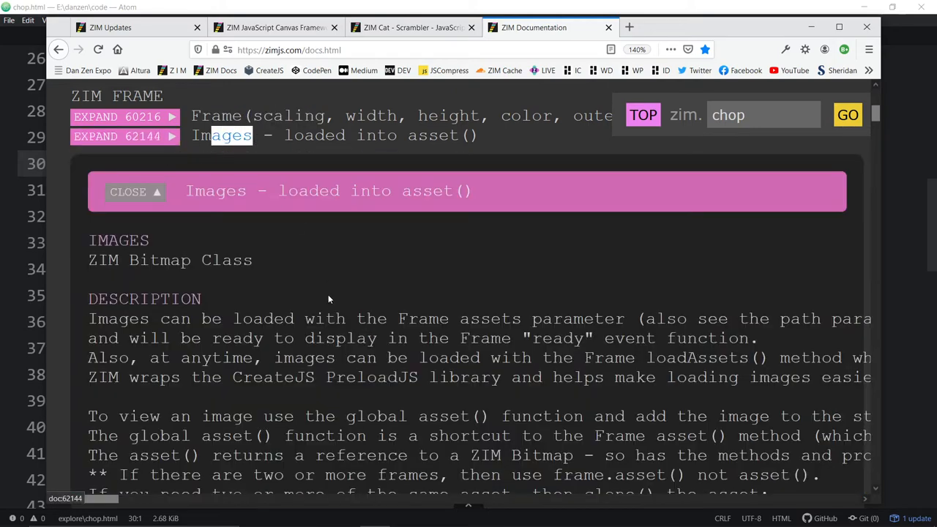
pyautogui.scroll(-3)
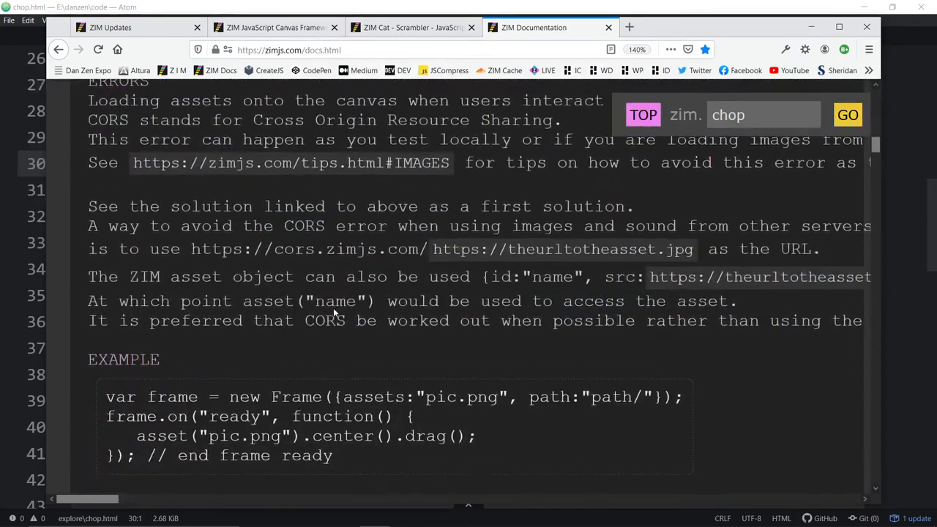
pyautogui.scroll(-3)
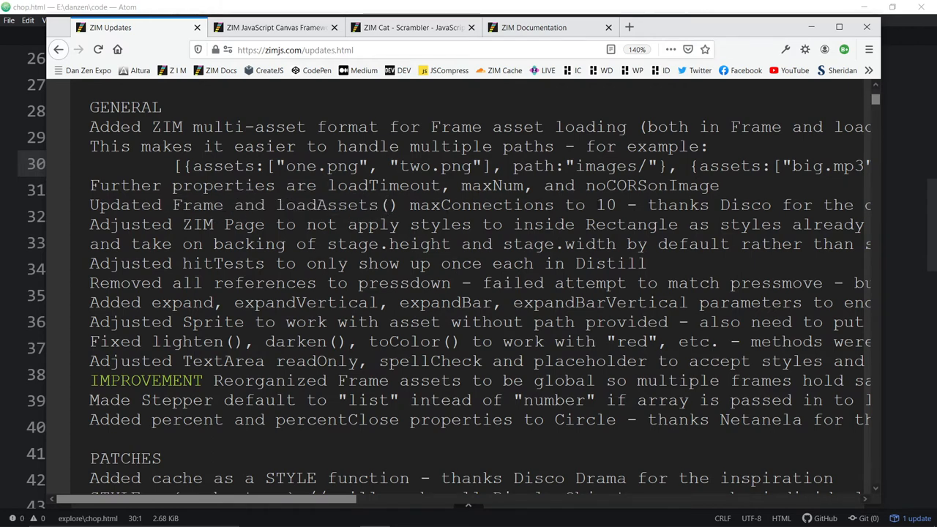
# Highlight maxConnections in the GENERAL note about Frame and loadAssets() connections.
pyautogui.doubleClick(605, 205)
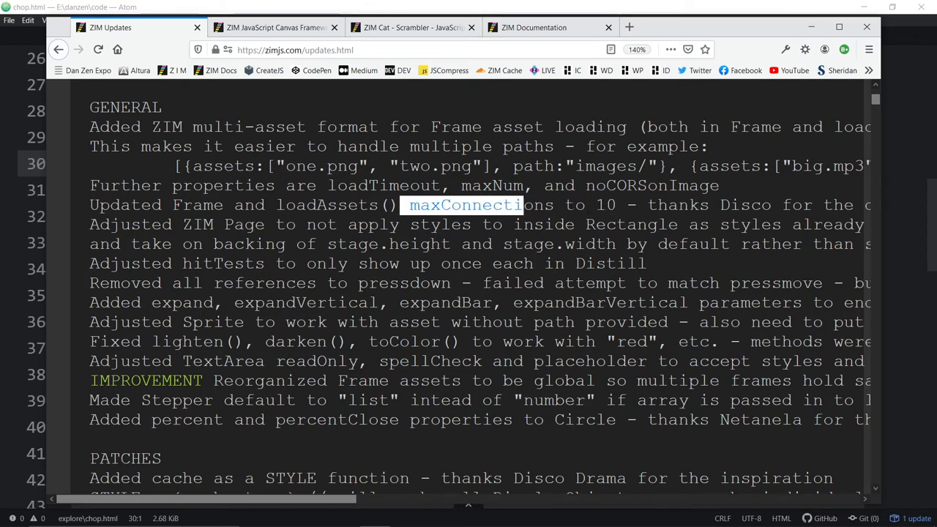
pyautogui.doubleClick(606, 205)
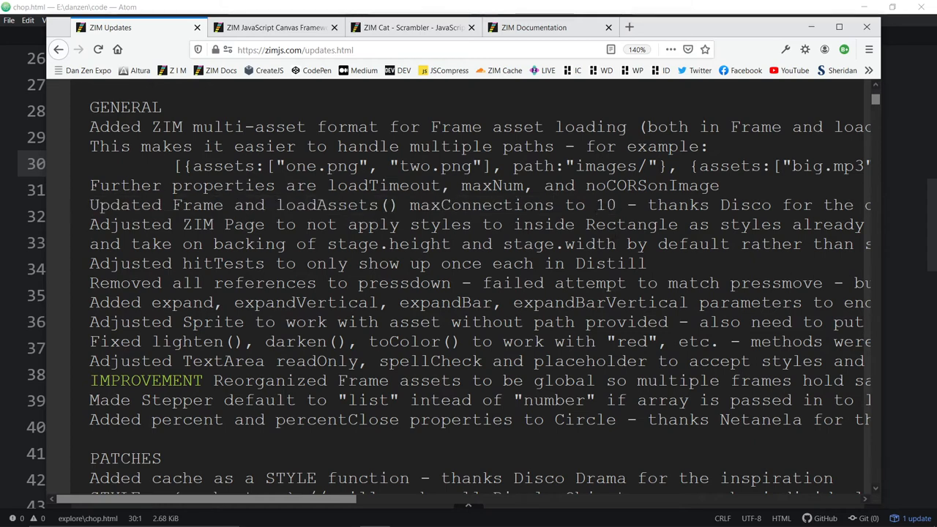
pyautogui.doubleClick(606, 205)
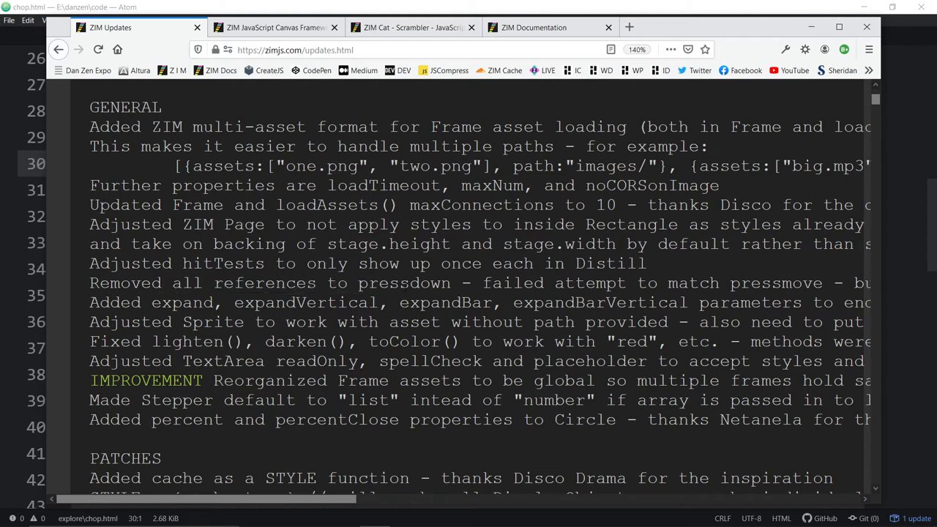
pyautogui.doubleClick(405, 282)
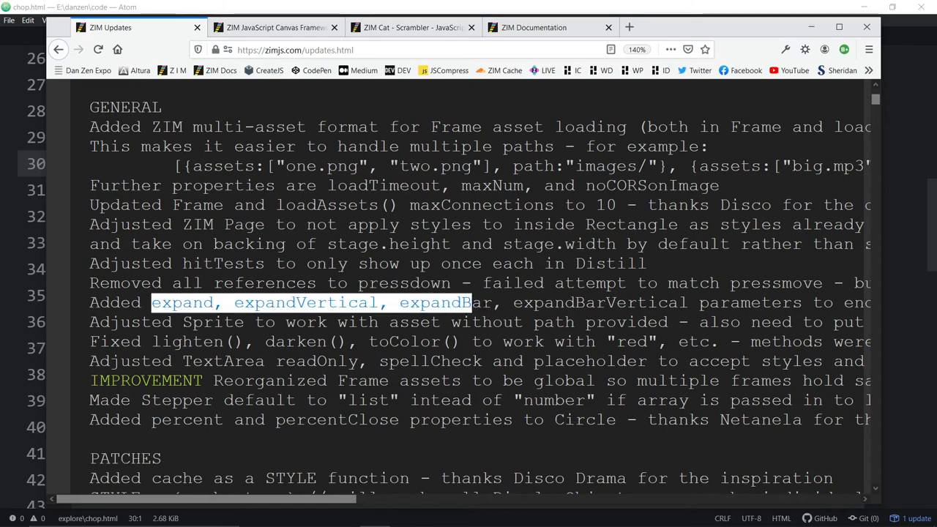
pyautogui.moveTo(472, 303); pyautogui.dragTo(687, 302)
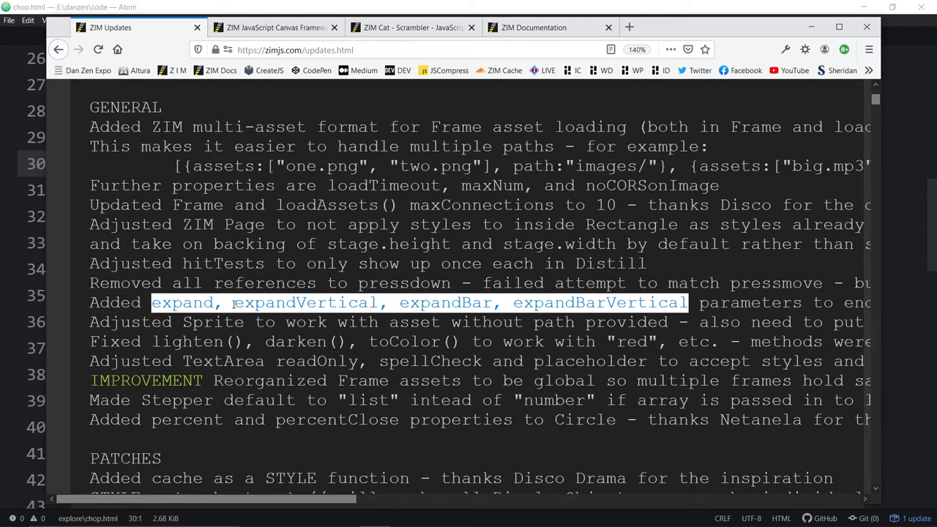
pyautogui.moveTo(276, 299)
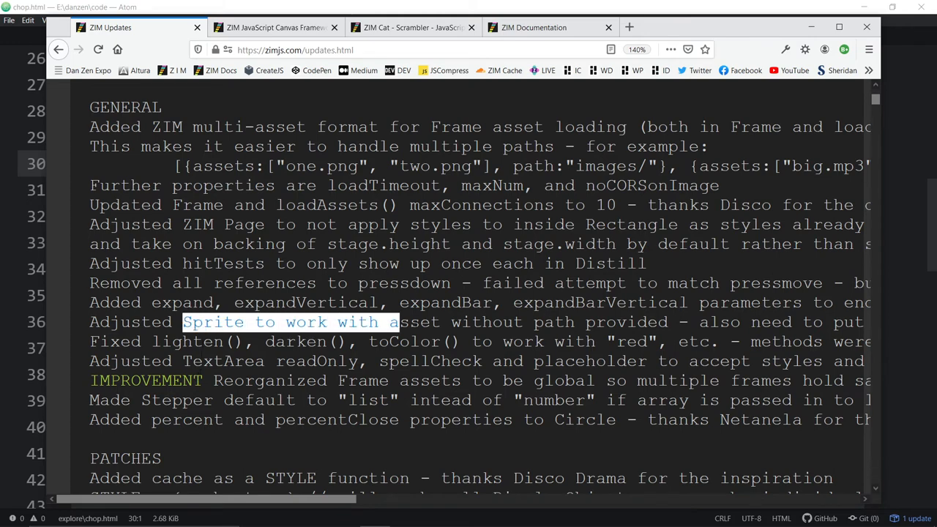
pyautogui.moveTo(402, 322); pyautogui.dragTo(668, 322)
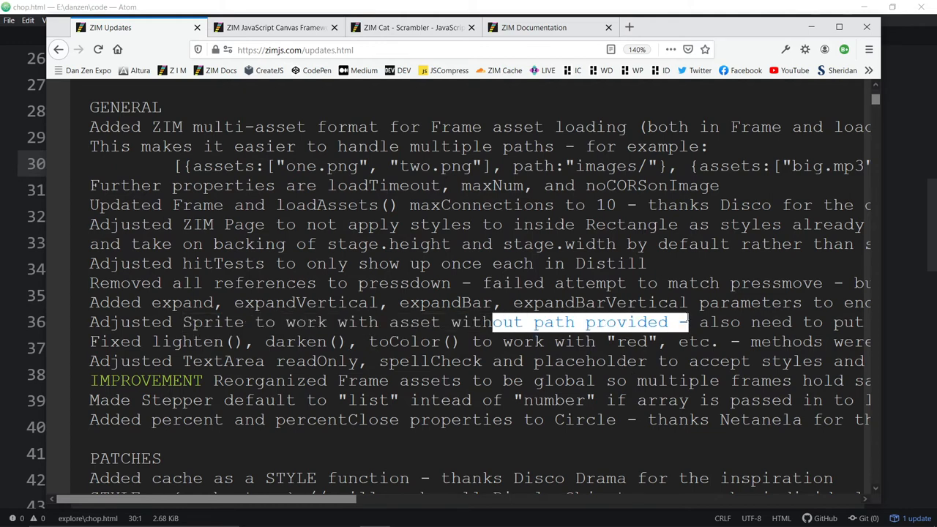
pyautogui.doubleClick(187, 341)
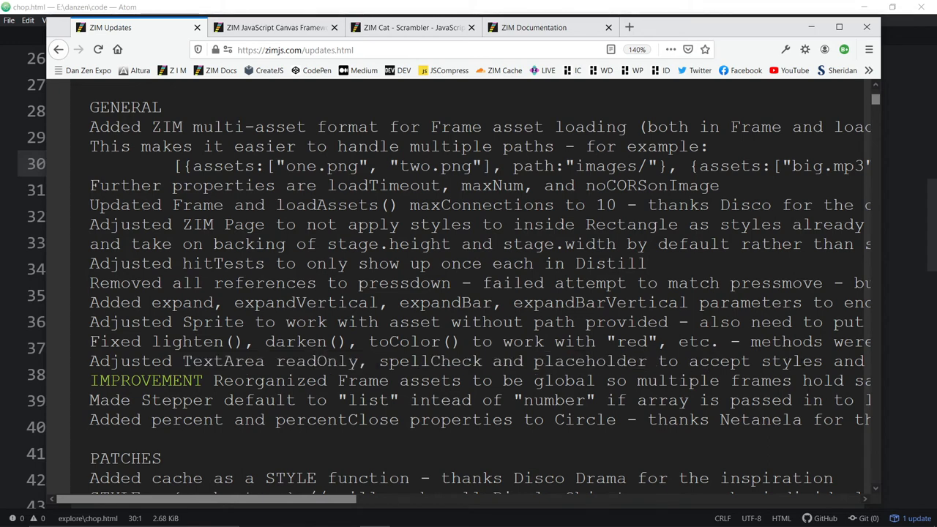
pyautogui.doubleClick(703, 361)
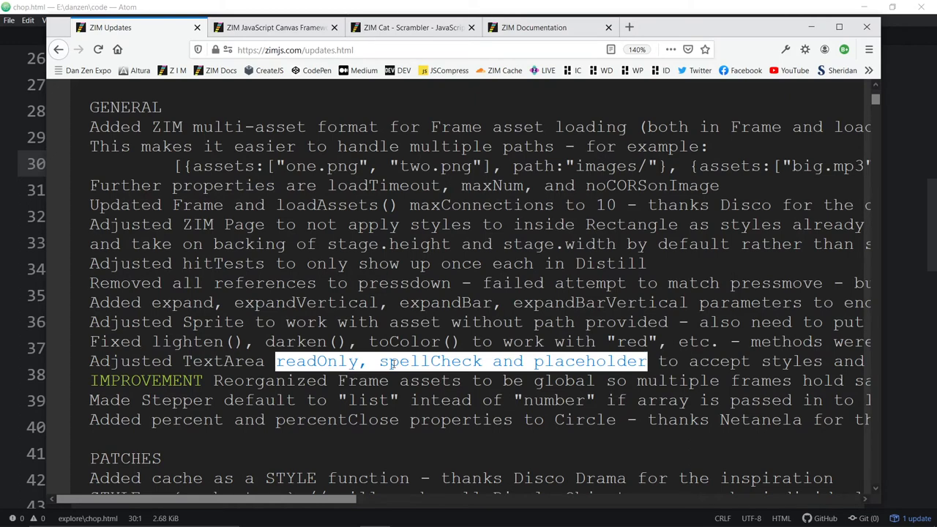
# Scroll past the rest of the GENERAL list to PATCHES and ZIM DEV SITE.
pyautogui.scroll(-3)
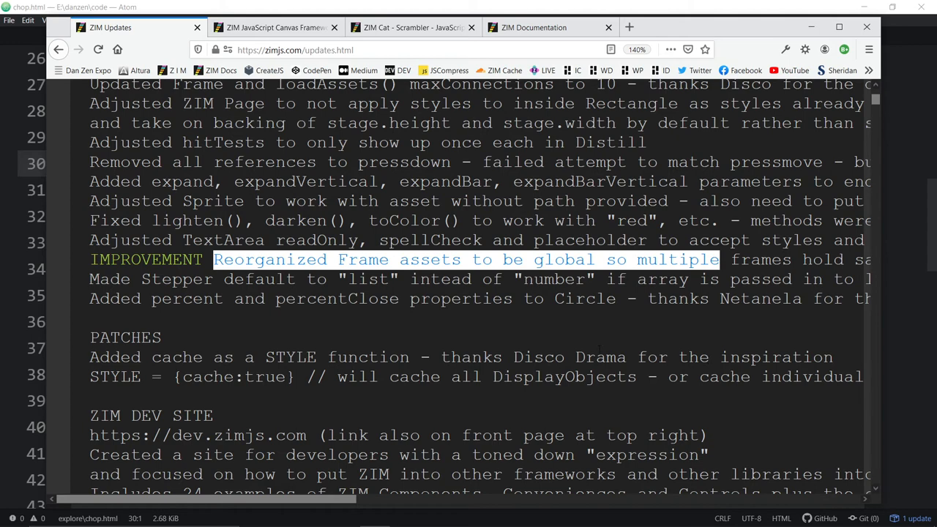
pyautogui.scroll(-3)
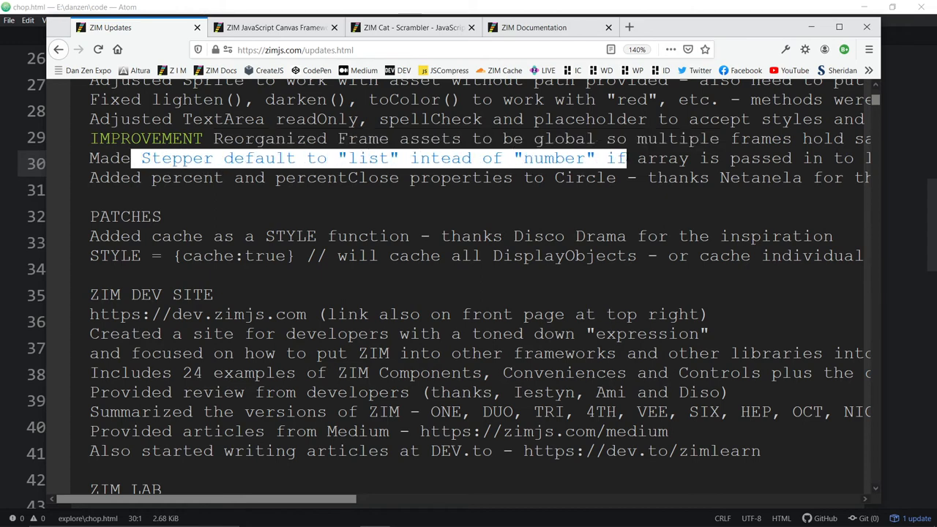
pyautogui.moveTo(627, 158); pyautogui.dragTo(792, 158)
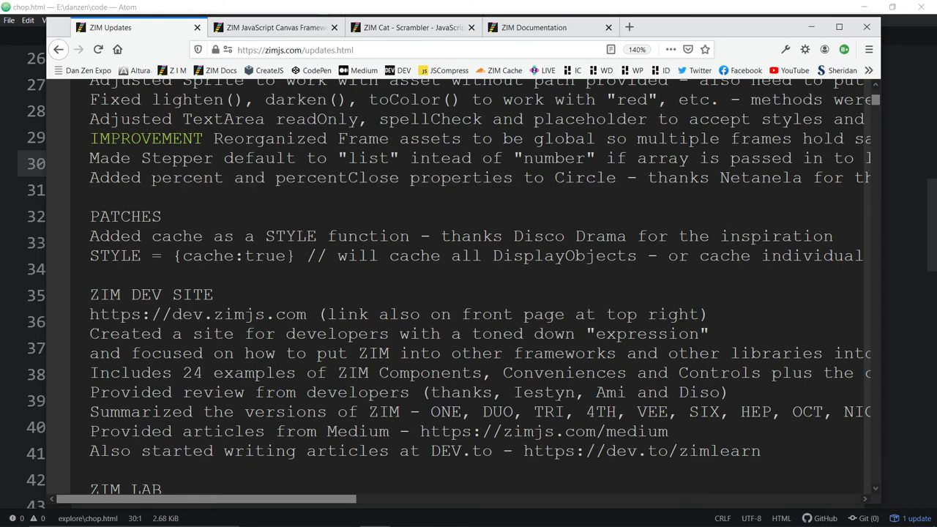
pyautogui.doubleClick(187, 177)
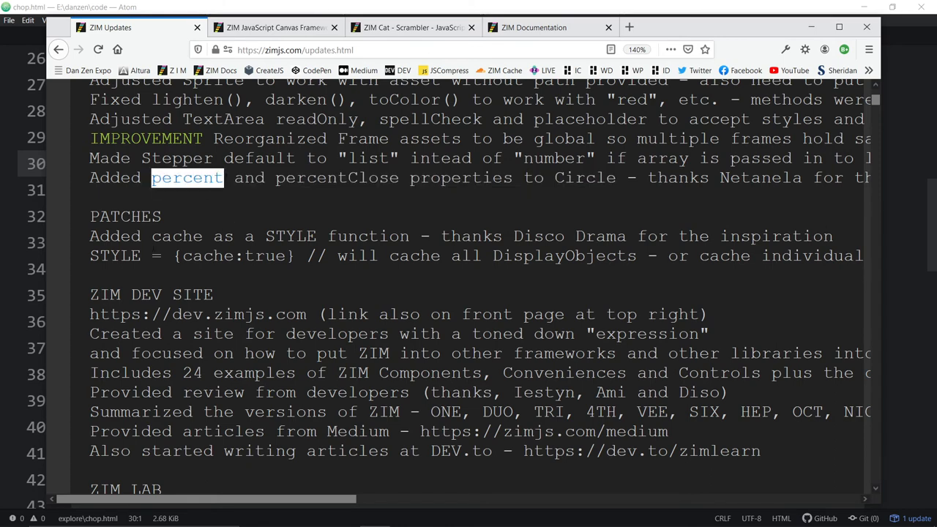
# Highlight words in the PATCHES, ZIM DEV SITE and ZIM LAB notes.
pyautogui.doubleClick(296, 236)
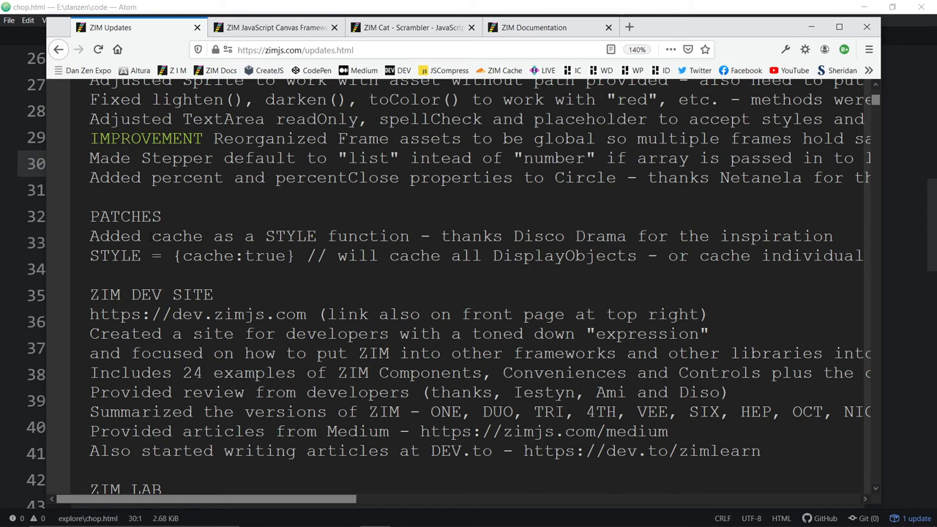
pyautogui.doubleClick(176, 236)
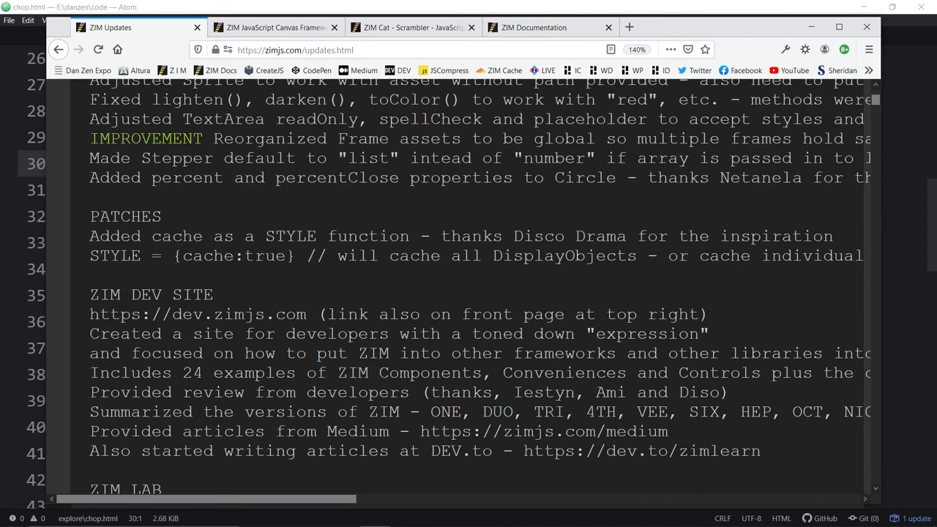
pyautogui.doubleClick(191, 255)
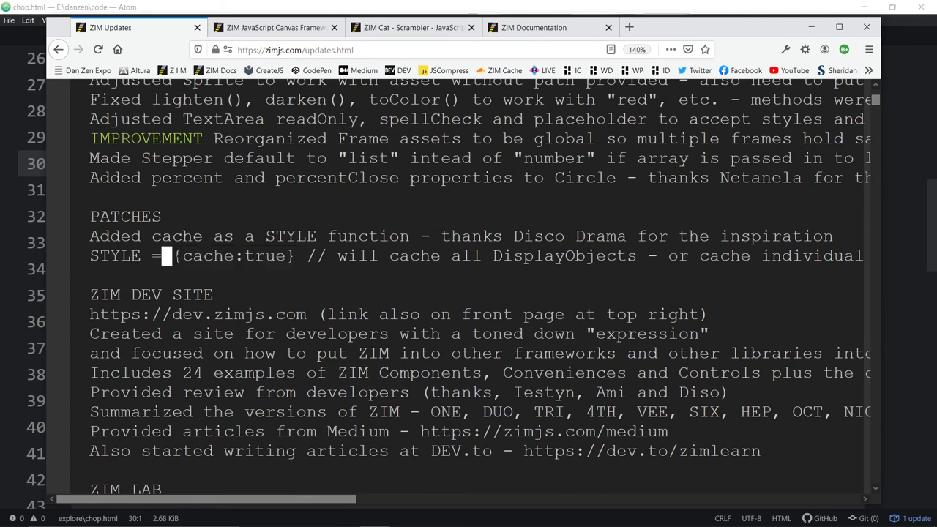
pyautogui.doubleClick(233, 256)
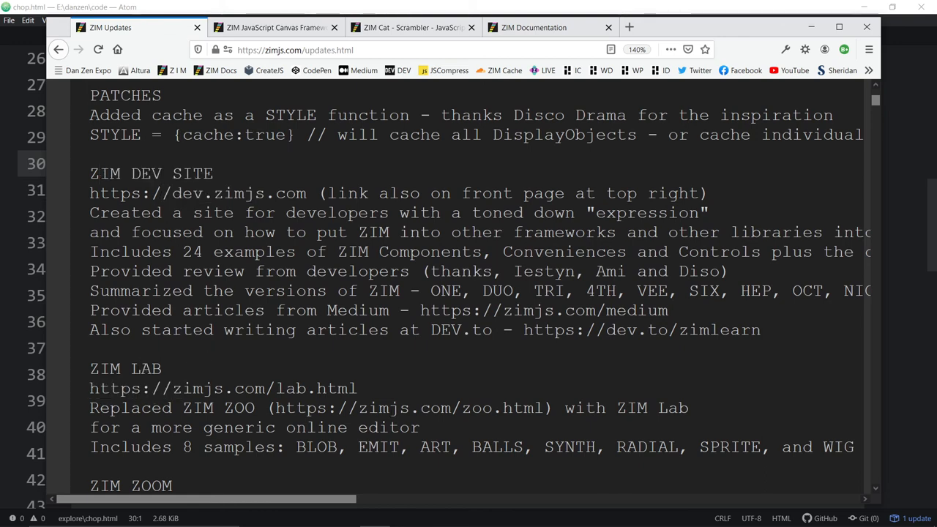
# Scroll to the ZIM ZOOM and UPDATED notes and highlight words in them.
pyautogui.scroll(-3)
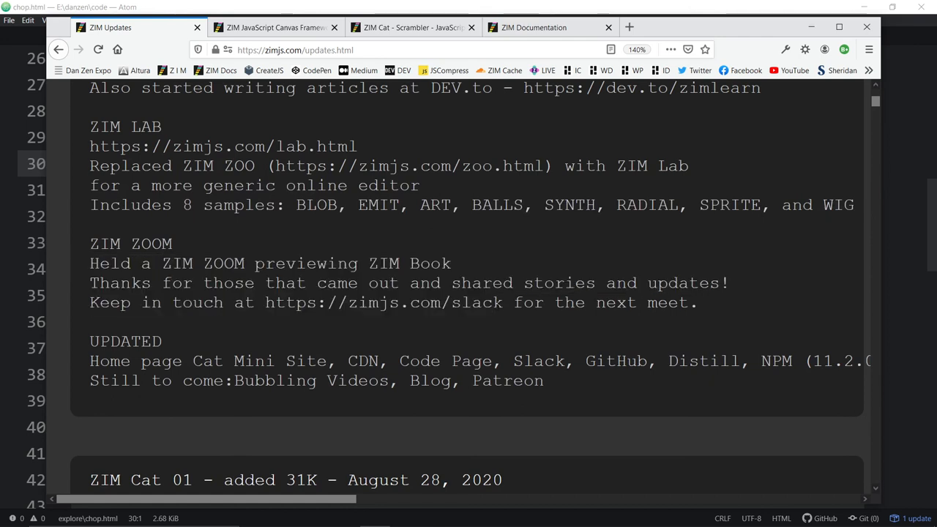
pyautogui.doubleClick(383, 303)
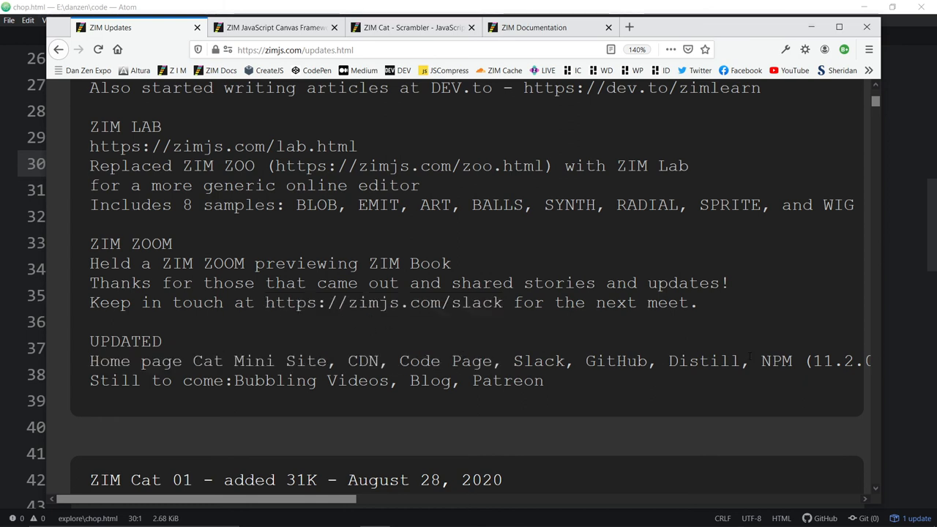
pyautogui.doubleClick(719, 361)
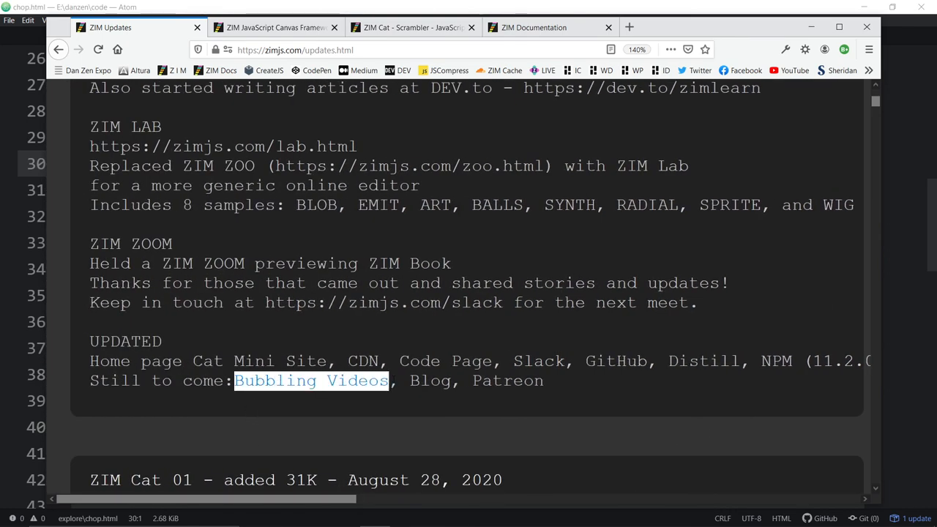
pyautogui.click(817, 389)
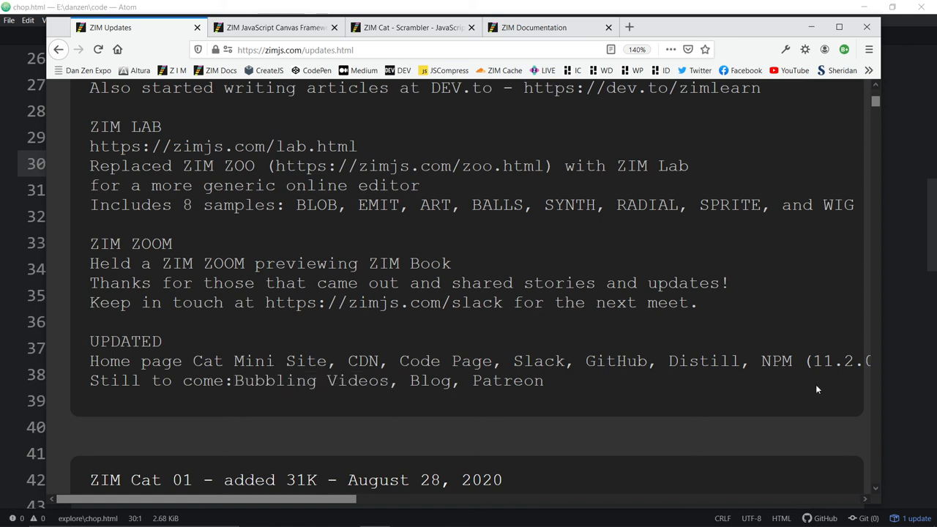
pyautogui.moveTo(876, 102)
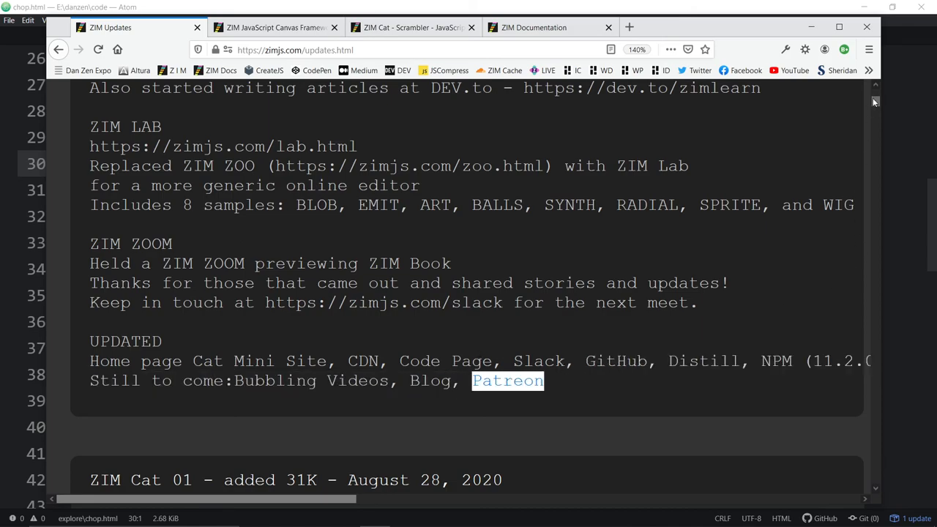
# Scroll the ZIM Updates page back up to the intro and the ZIM Cat 02 heading.
pyautogui.scroll(-3)
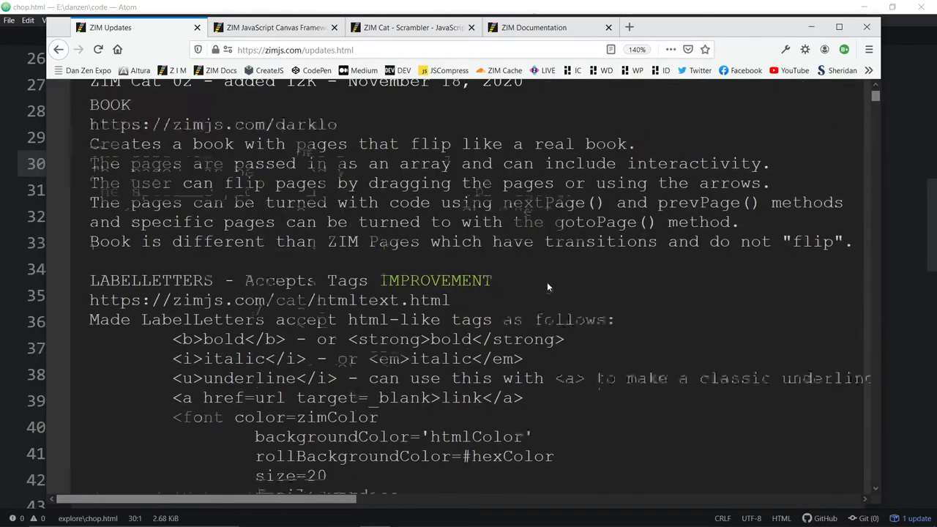
pyautogui.scroll(-3)
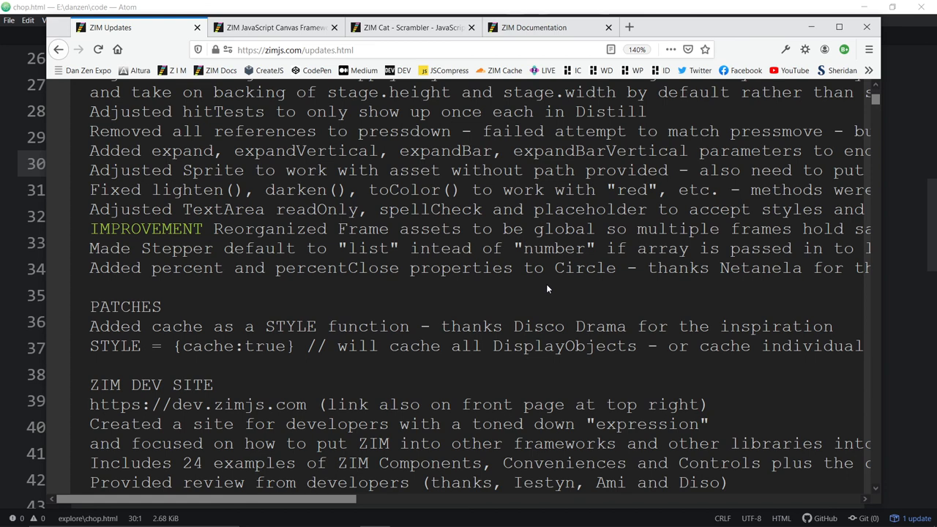
pyautogui.scroll(3)
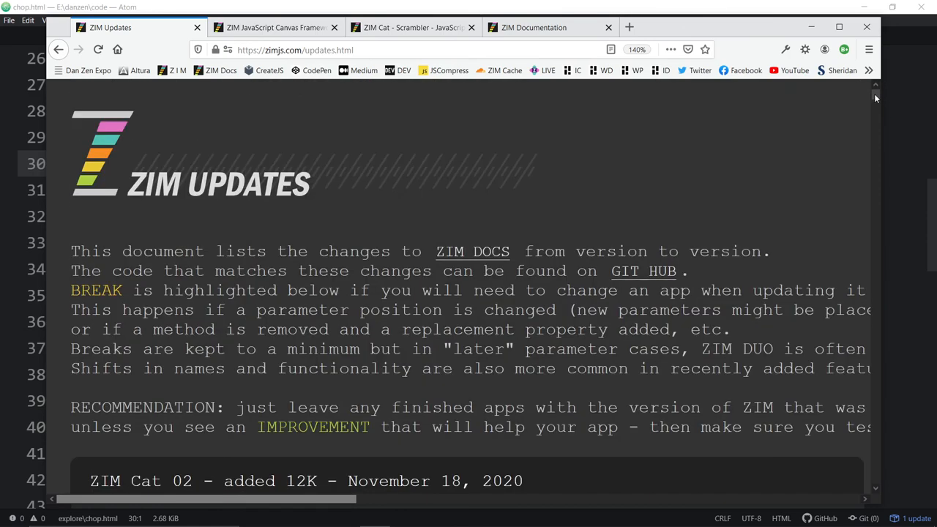
pyautogui.scroll(-3)
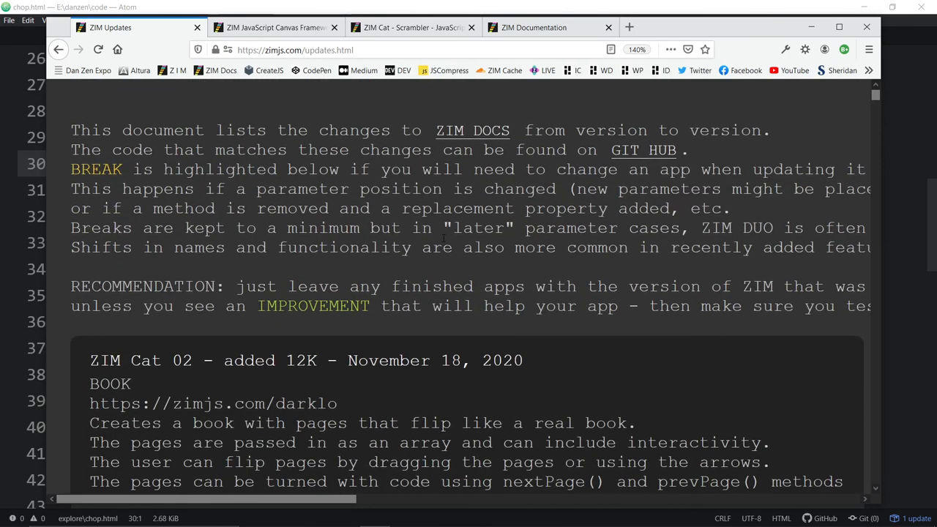
pyautogui.scroll(-3)
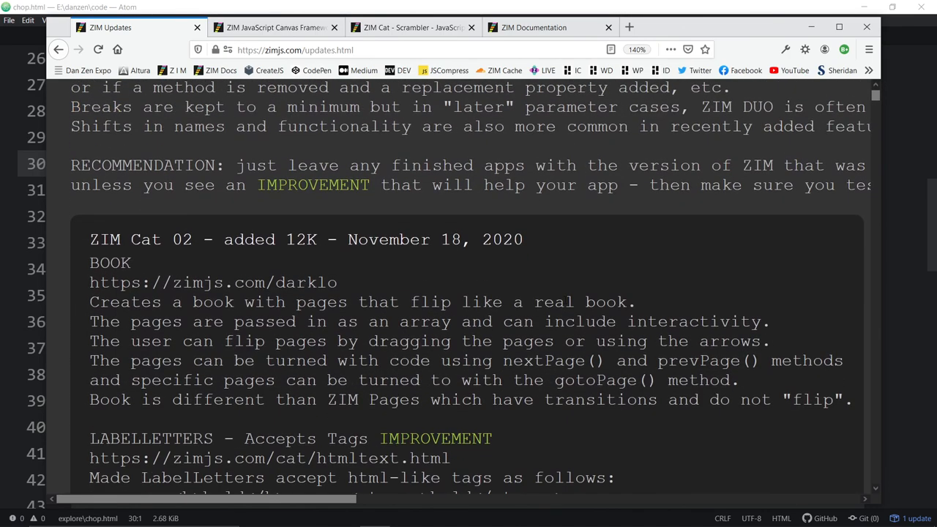